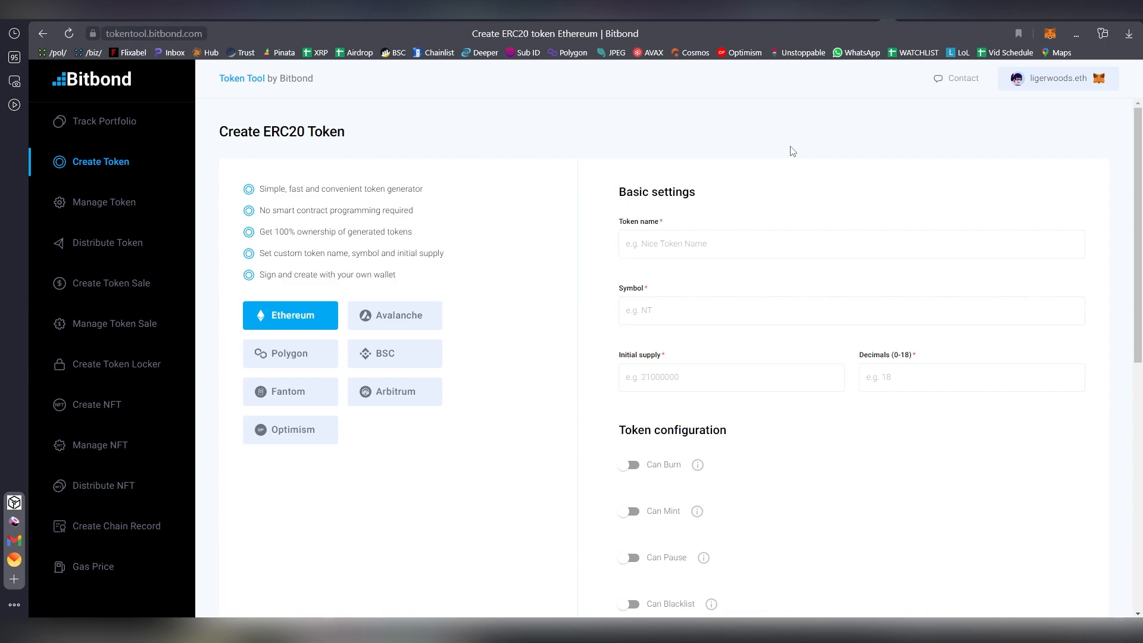
pyautogui.moveTo(786, 134)
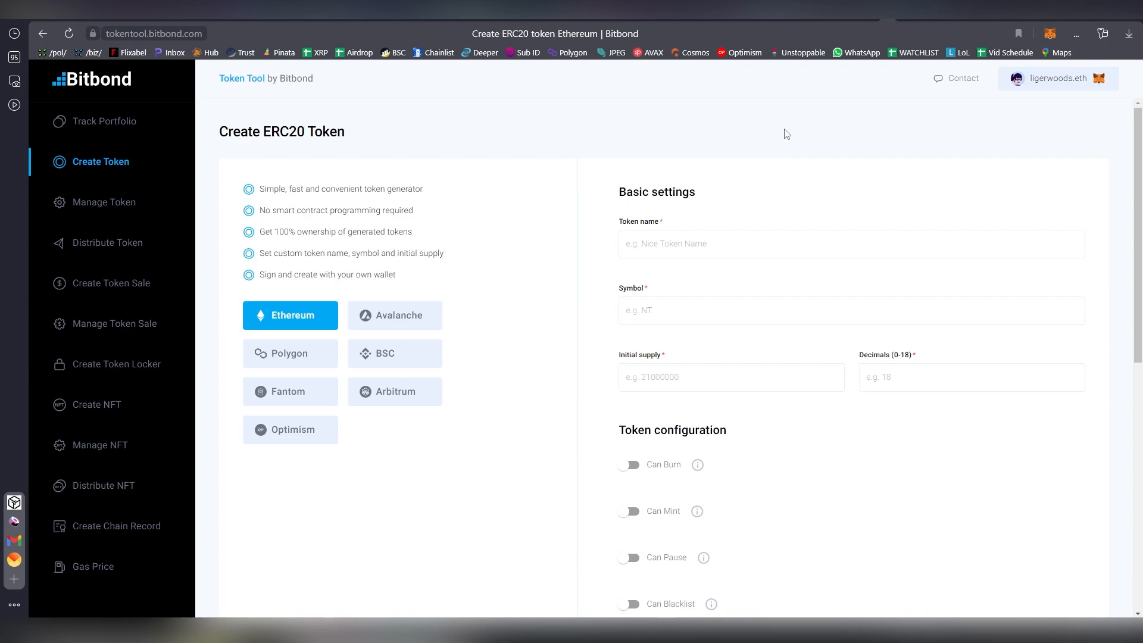
pyautogui.moveTo(792, 146)
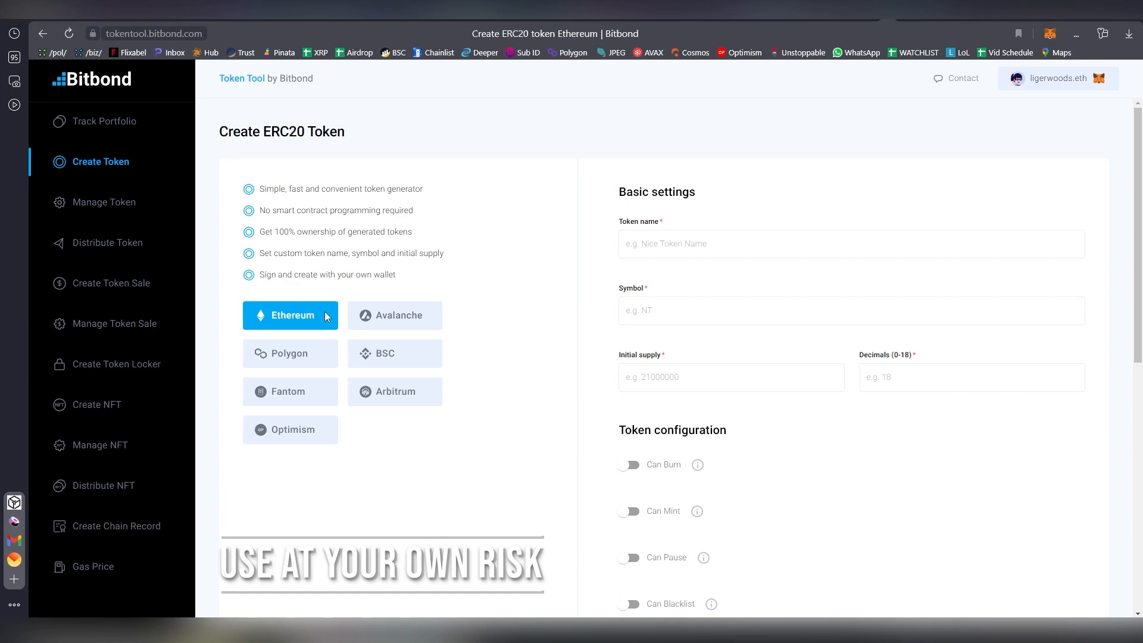
pyautogui.moveTo(660, 276)
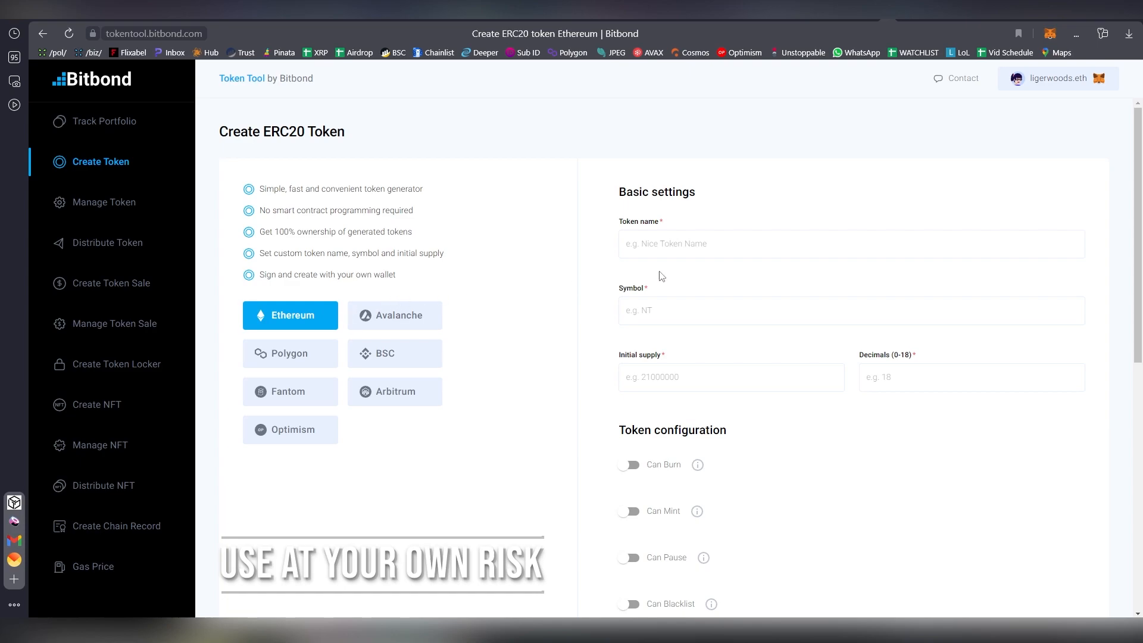
# - Scroll to Token configuration and enable the Can Burn option
pyautogui.scroll(-3)
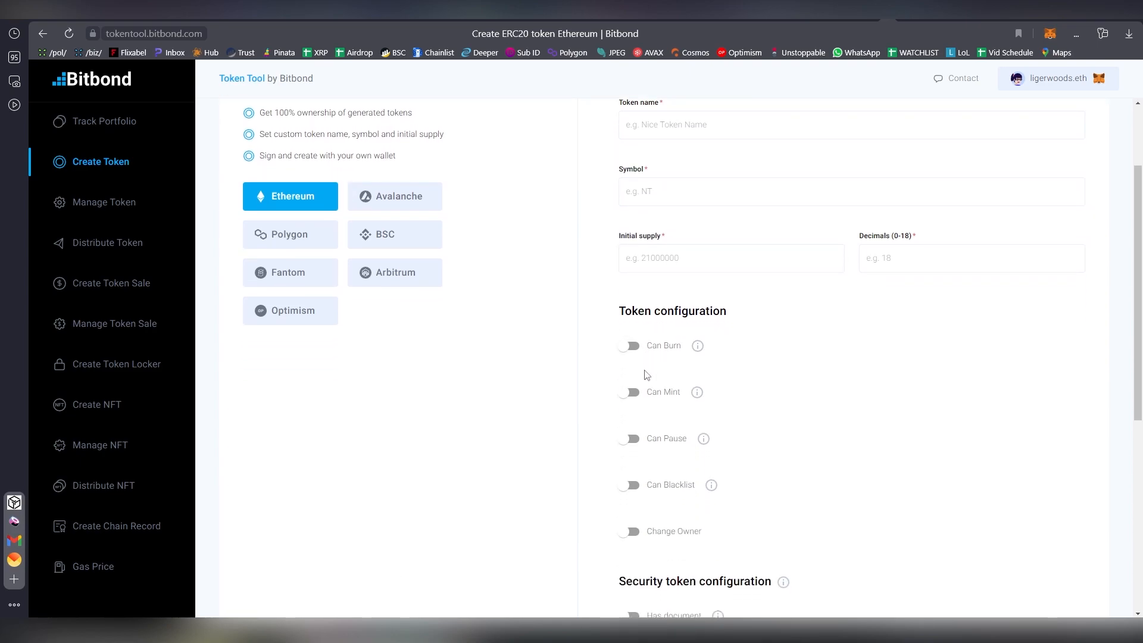
pyautogui.click(630, 346)
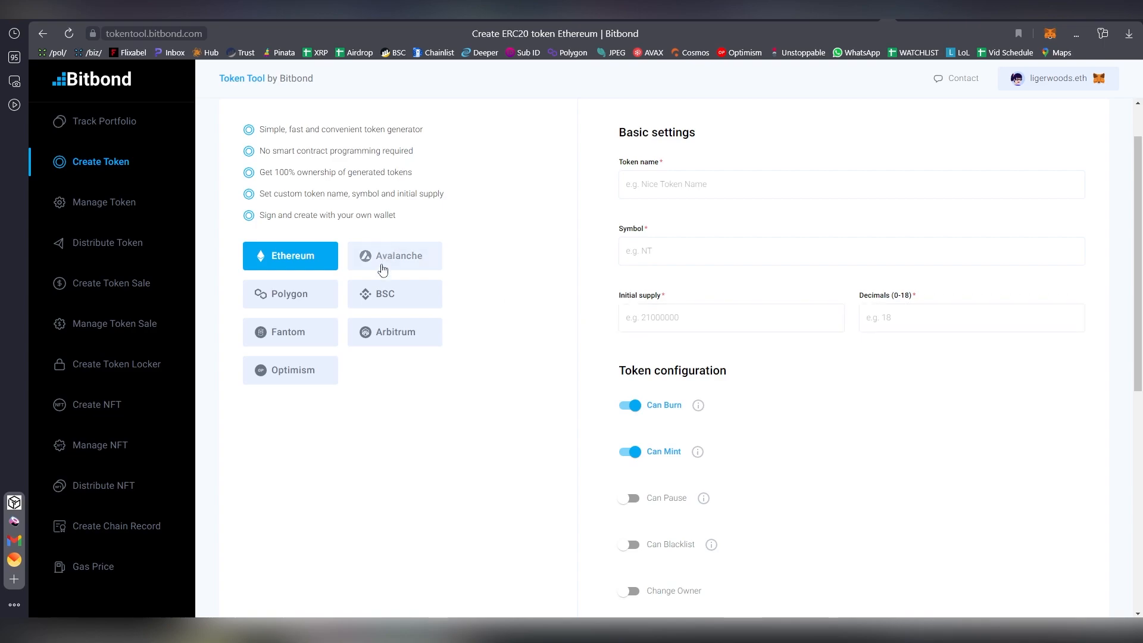
pyautogui.moveTo(400, 337)
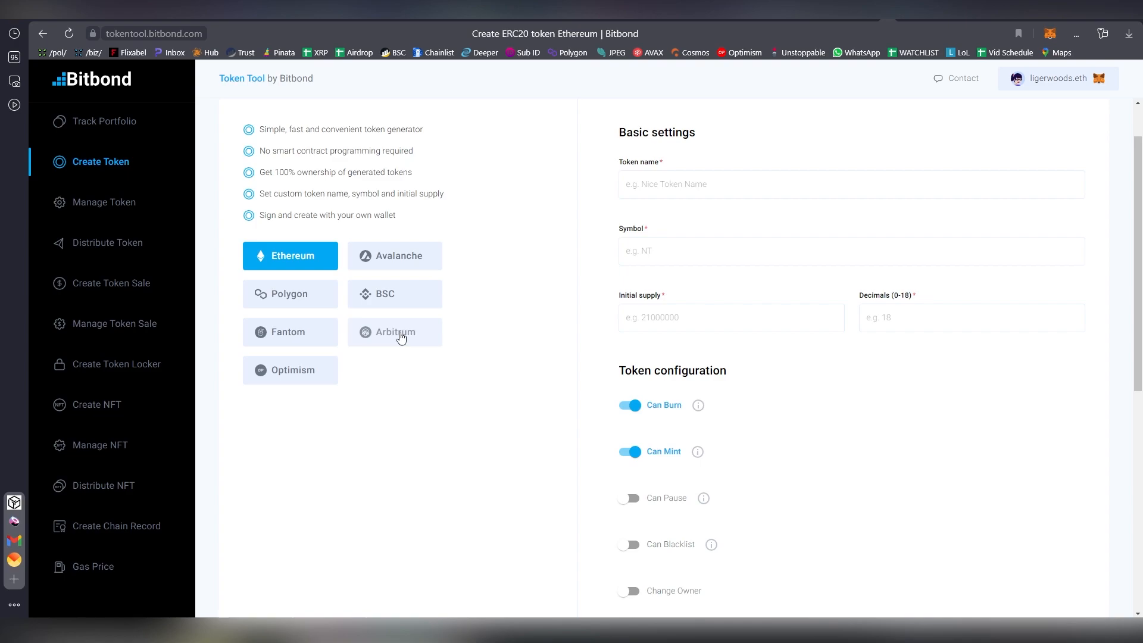
pyautogui.moveTo(315, 255)
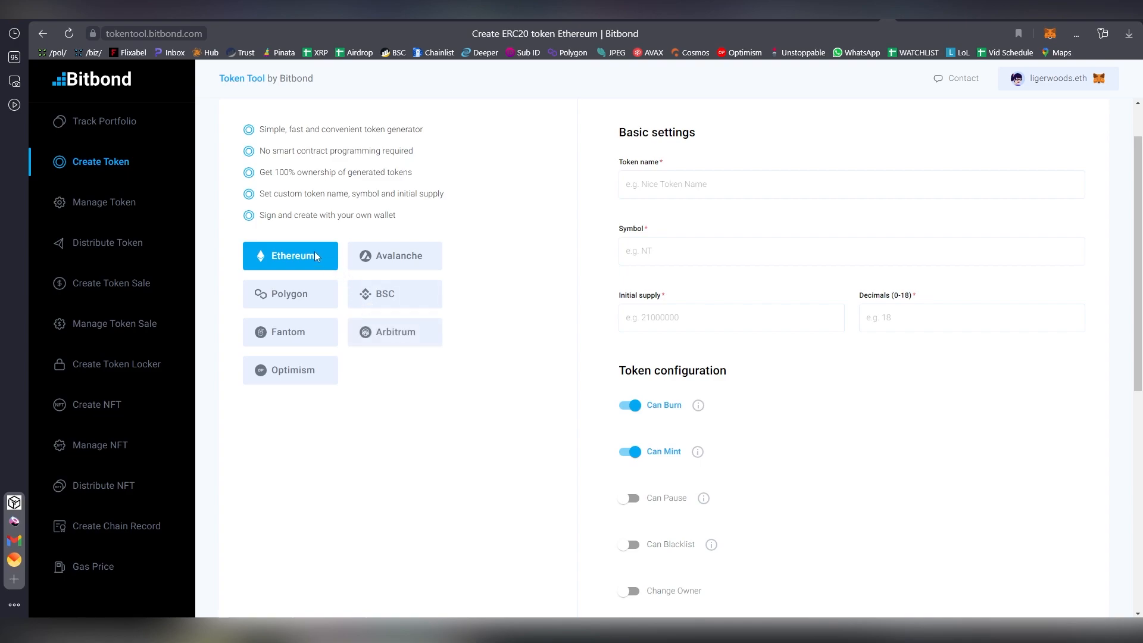
pyautogui.moveTo(291, 305)
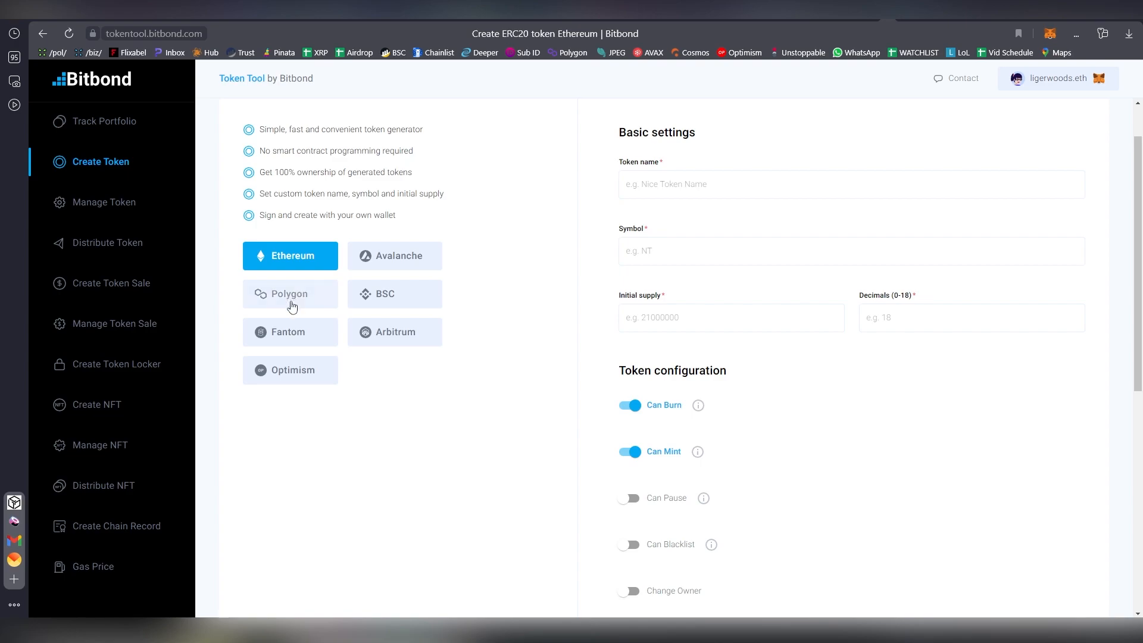
pyautogui.moveTo(305, 343)
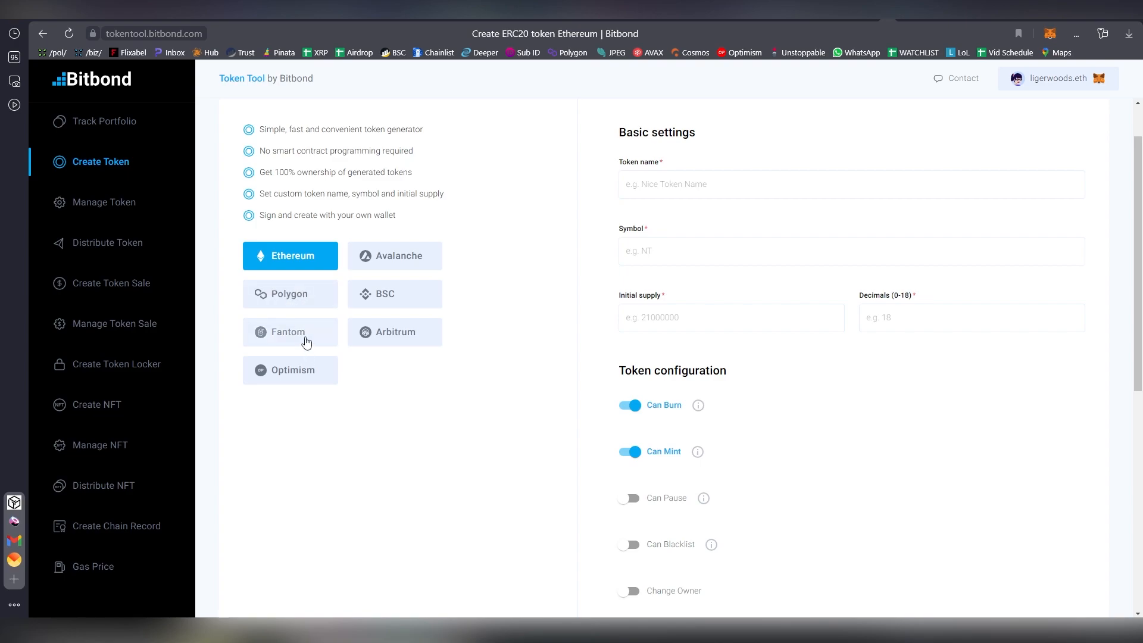
pyautogui.moveTo(407, 292)
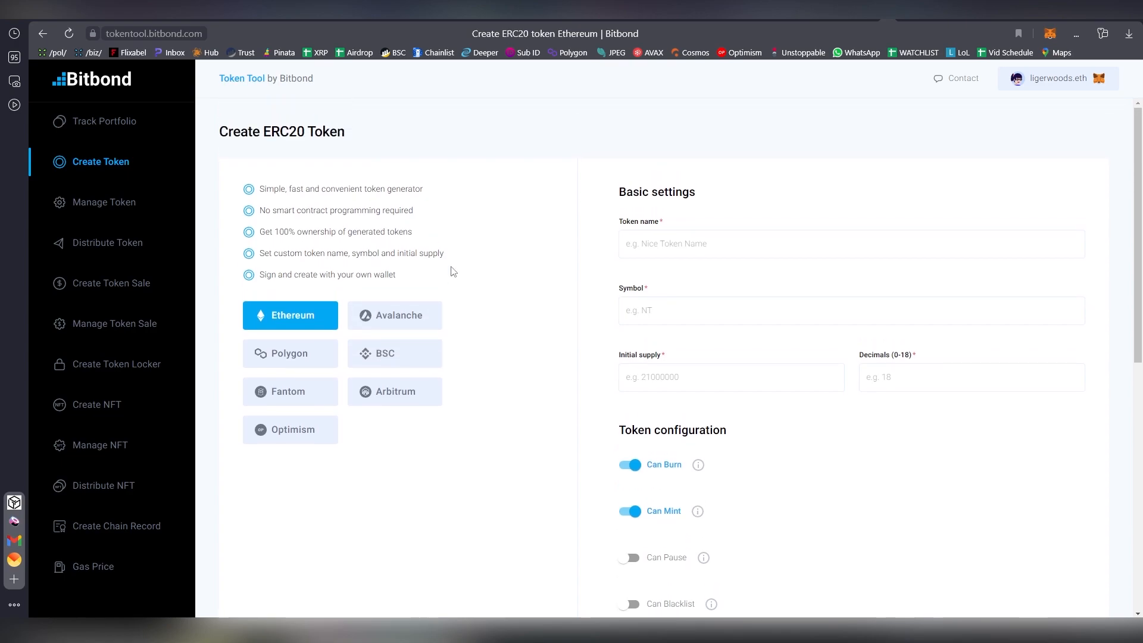
pyautogui.moveTo(493, 276)
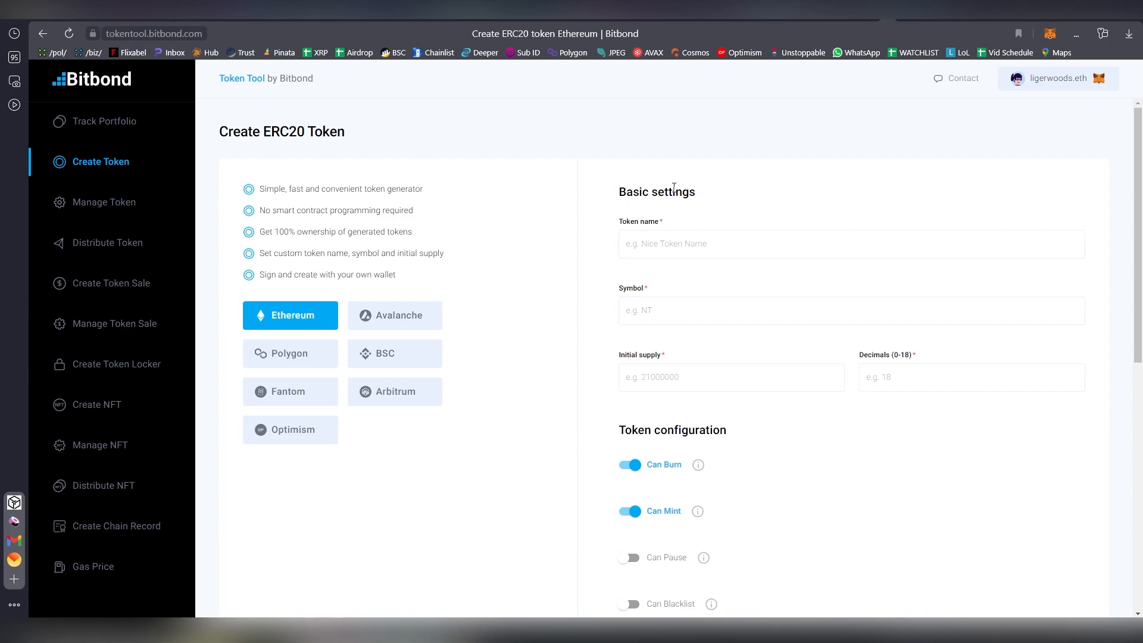
# - Navigate to the OpenZeppelin Contracts homepage on openzeppelin.com
pyautogui.click(182, 33)
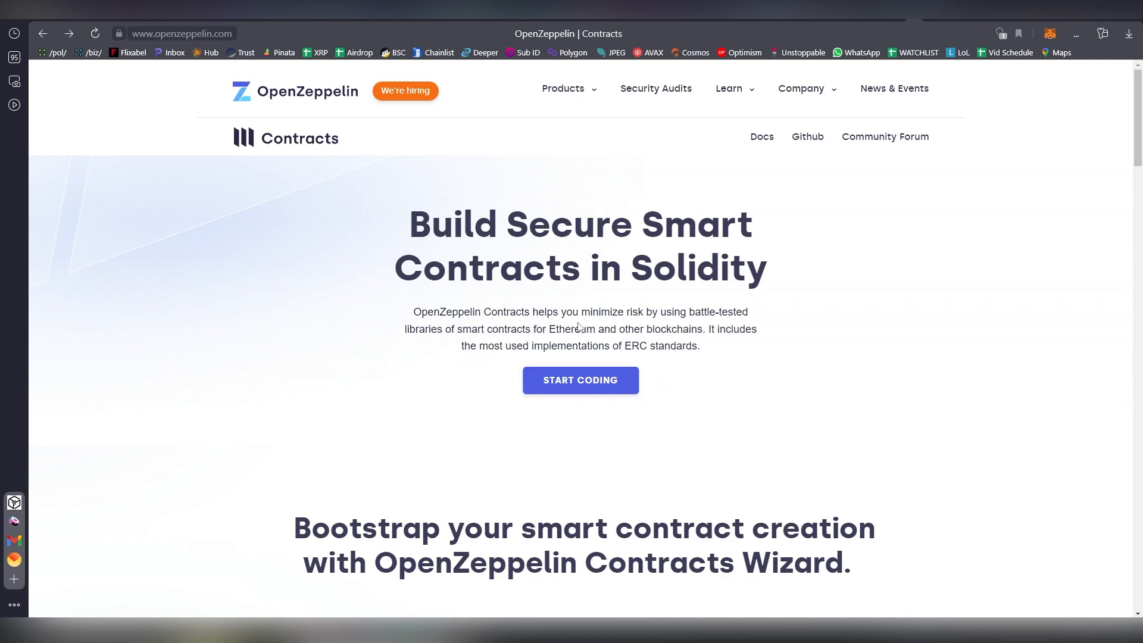
pyautogui.moveTo(350, 282)
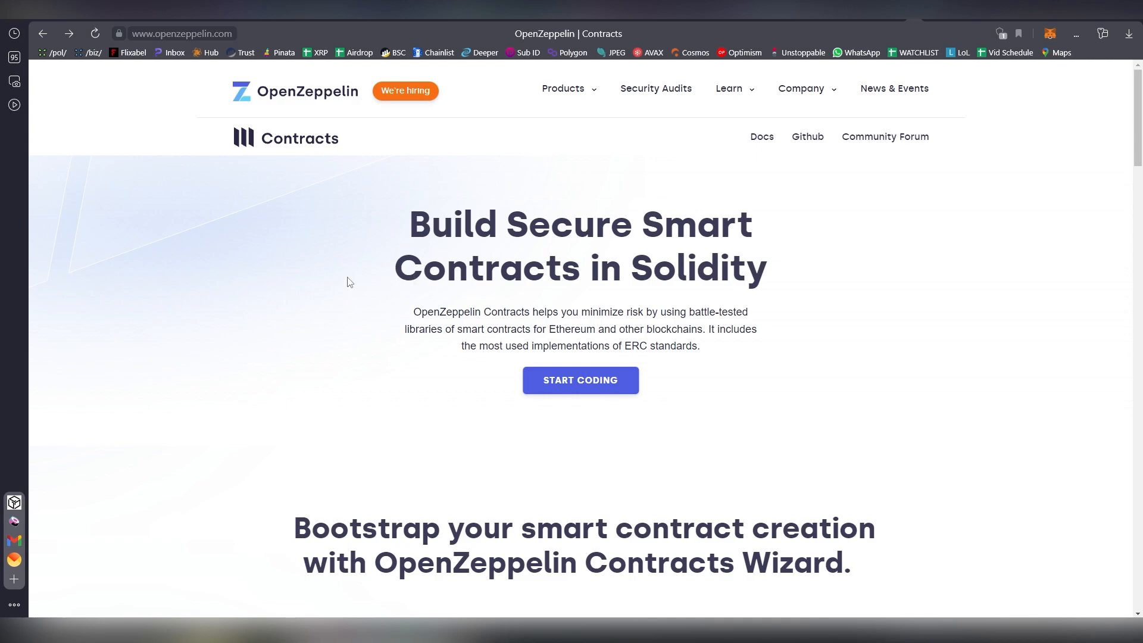
pyautogui.moveTo(284, 325)
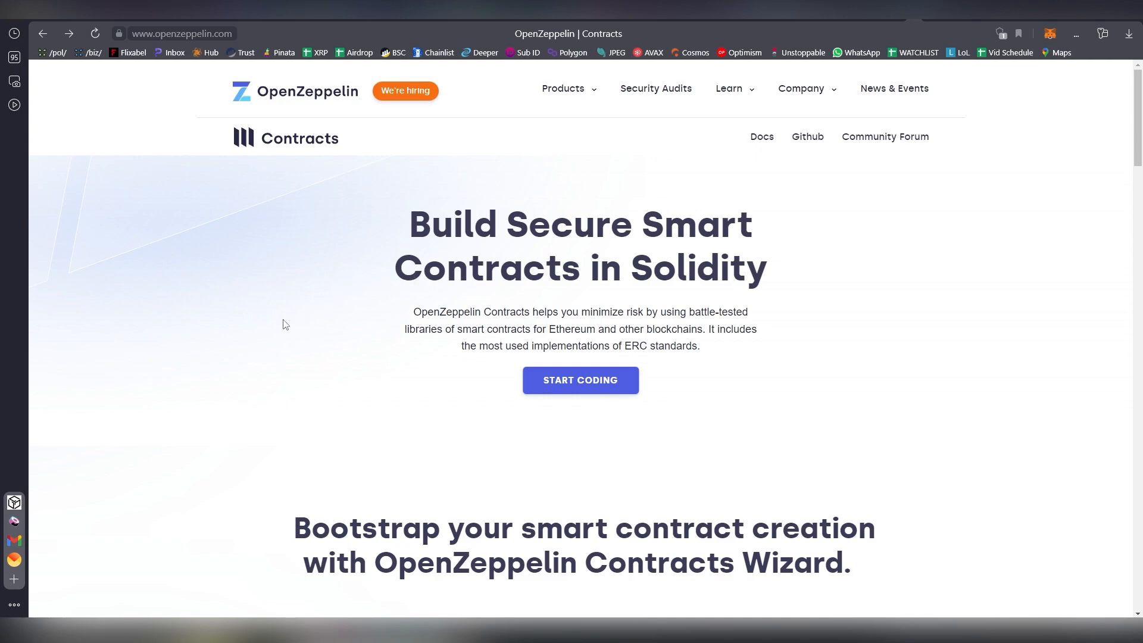
# - Scroll down to the Contracts Wizard and preview the ERC721, then ERC1155 templates
pyautogui.scroll(-3)
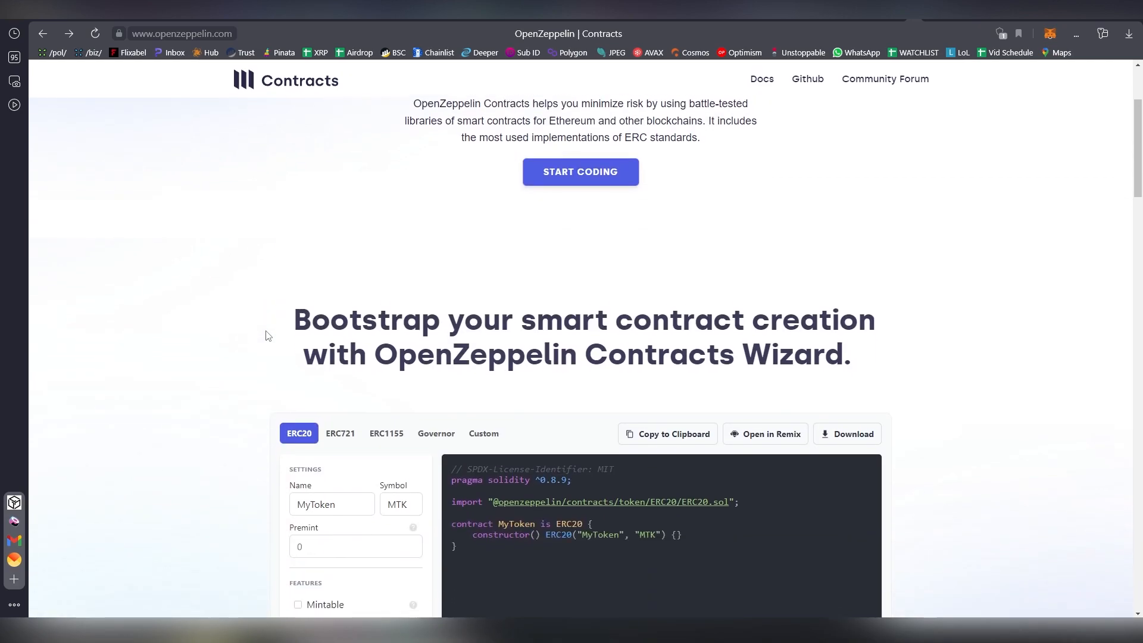
pyautogui.scroll(-3)
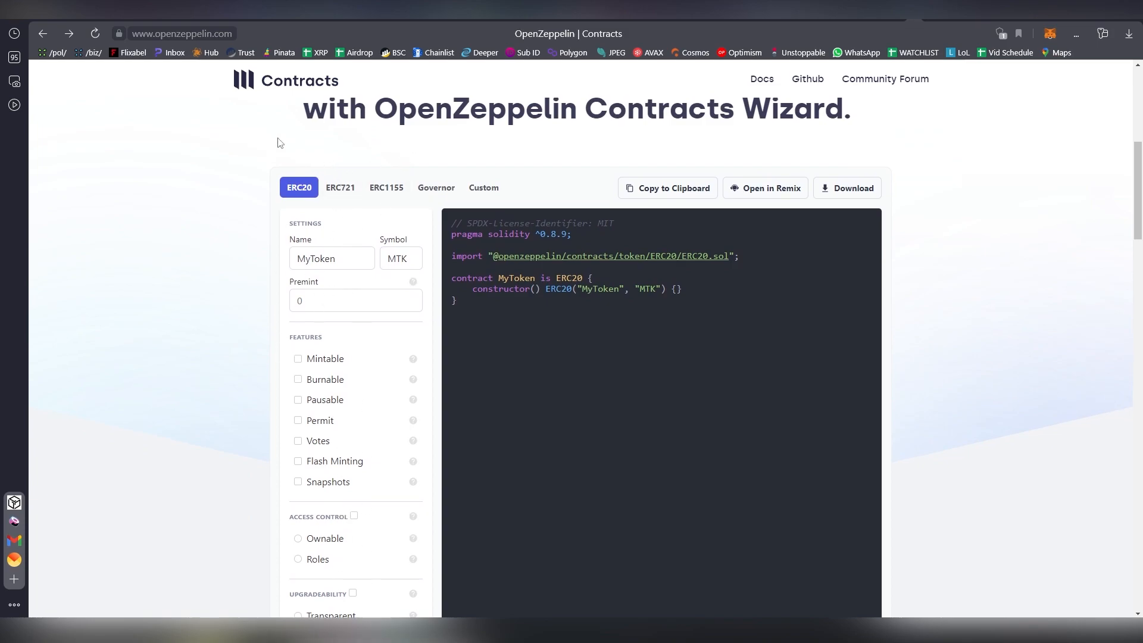
pyautogui.click(339, 187)
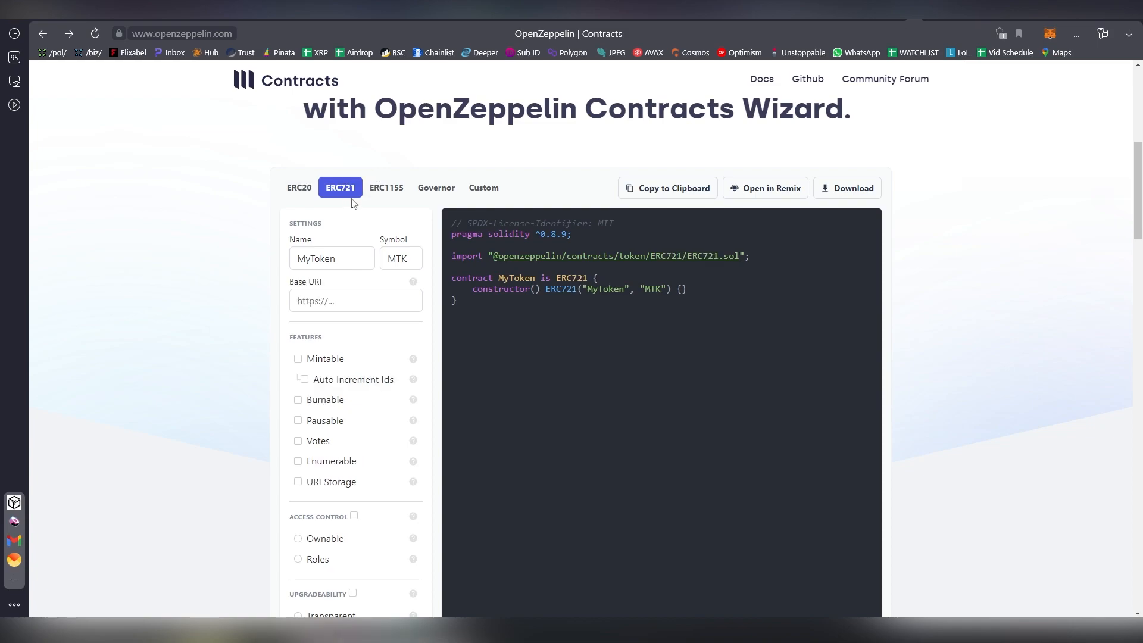
pyautogui.click(386, 188)
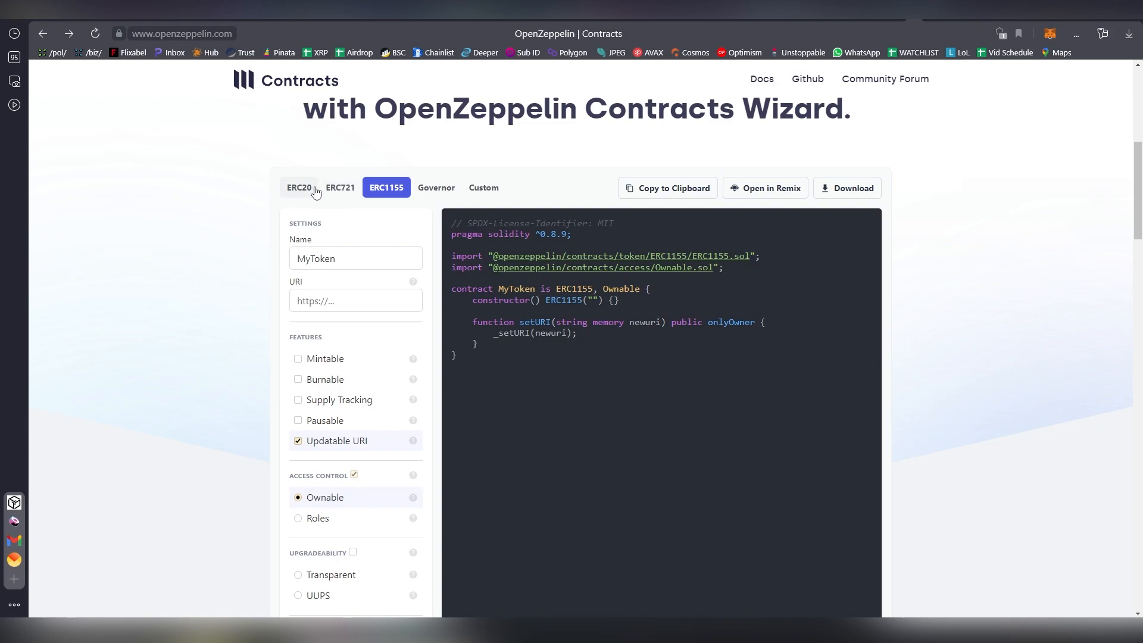
pyautogui.moveTo(302, 188)
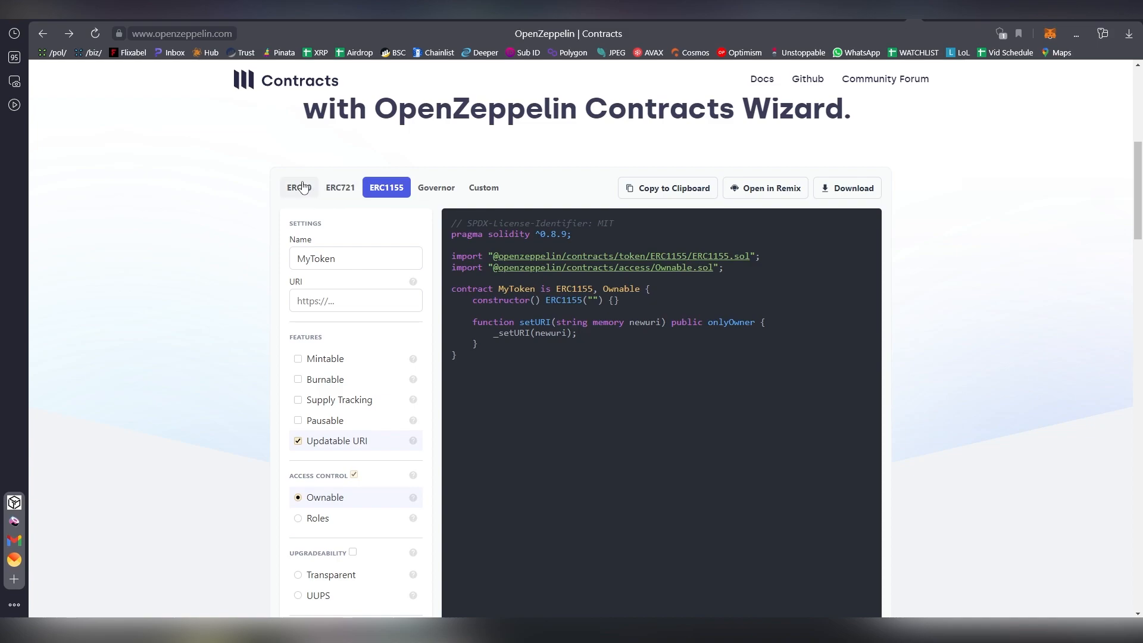
# - Build an ERC20 named Litemium, symbol LITM, premint 25000, with Burnable removed
pyautogui.click(298, 188)
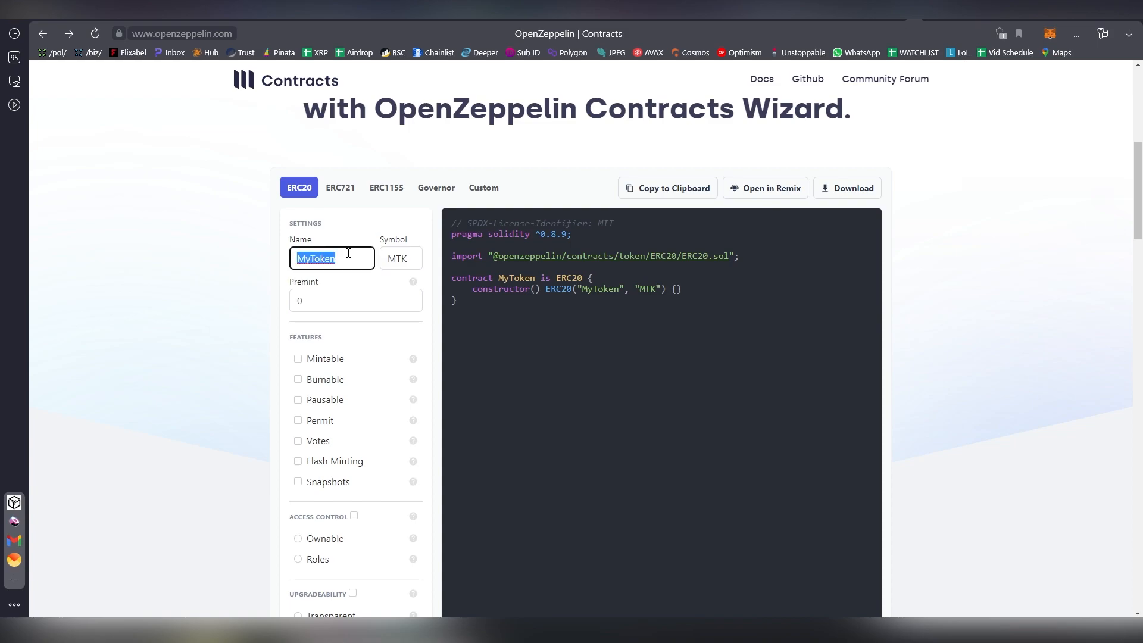
pyautogui.write('Litem')
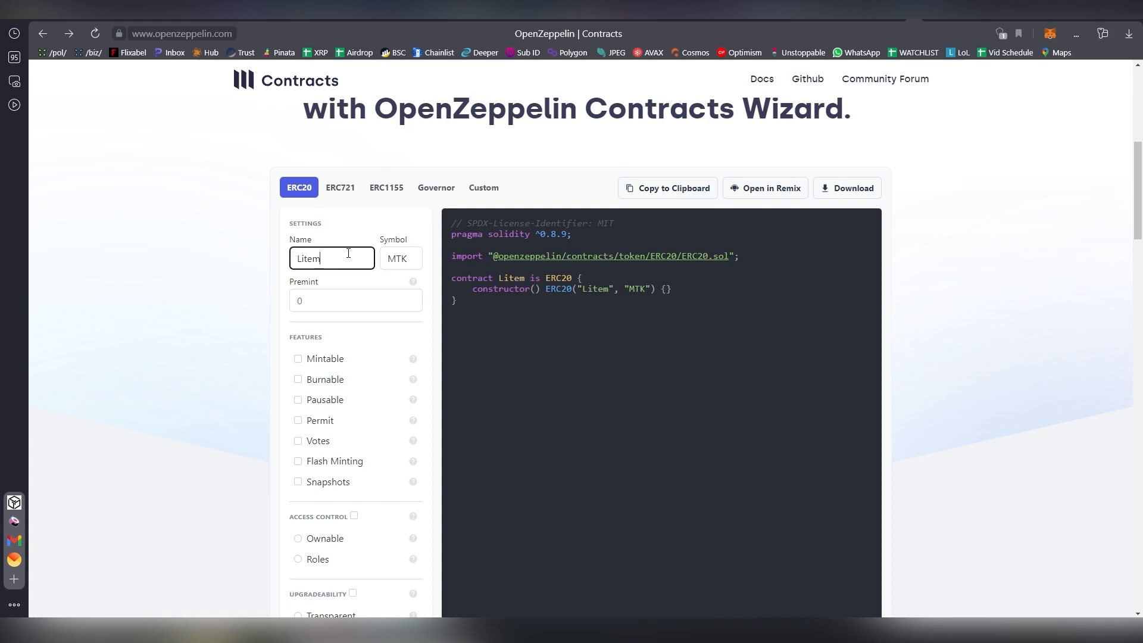
pyautogui.write('ium')
pyautogui.click(401, 259)
pyautogui.write('L')
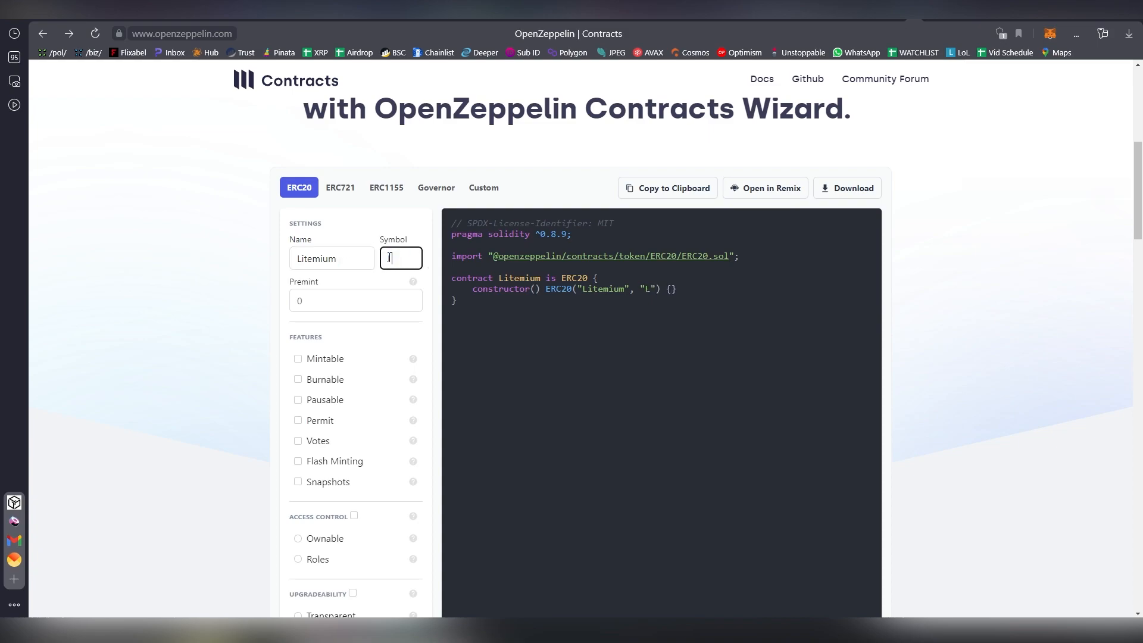
pyautogui.write('ITM')
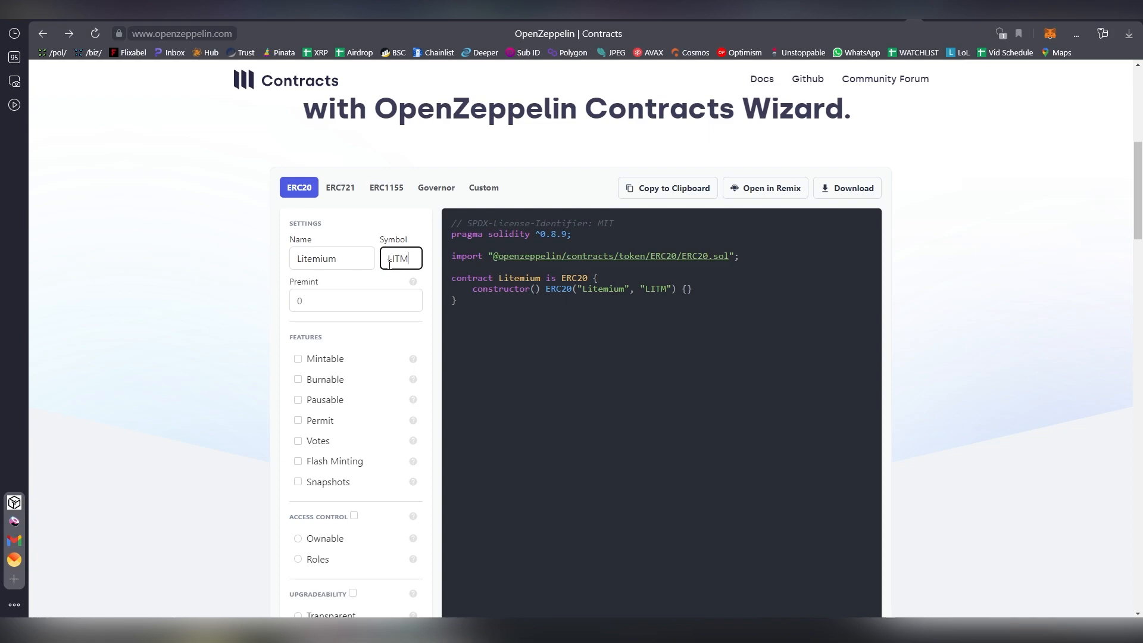
pyautogui.click(355, 300)
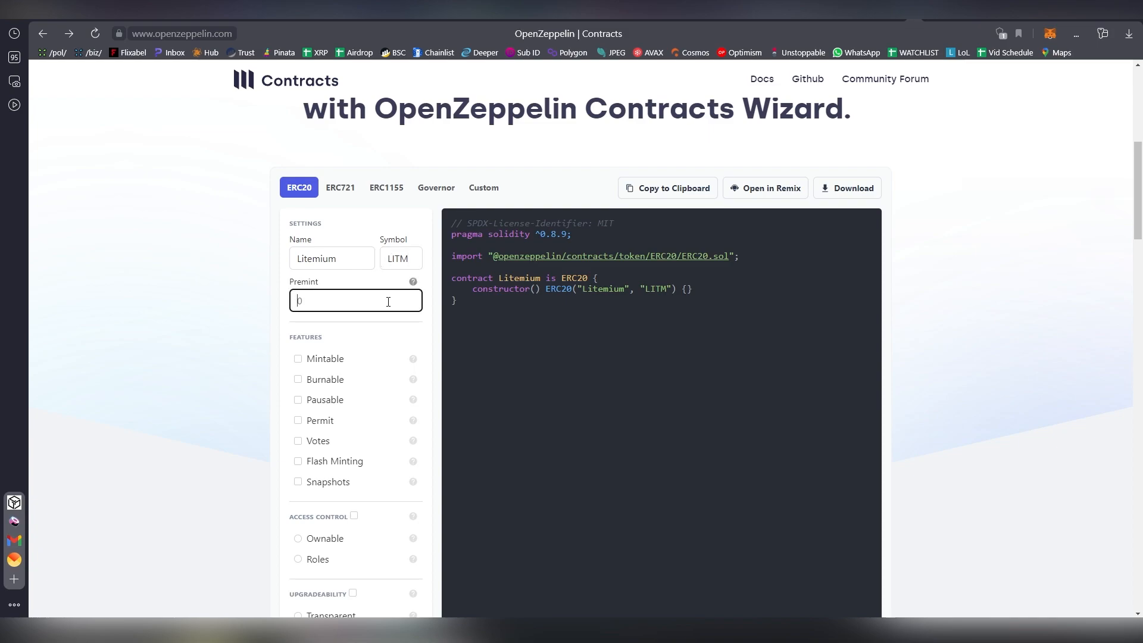
pyautogui.write('25000')
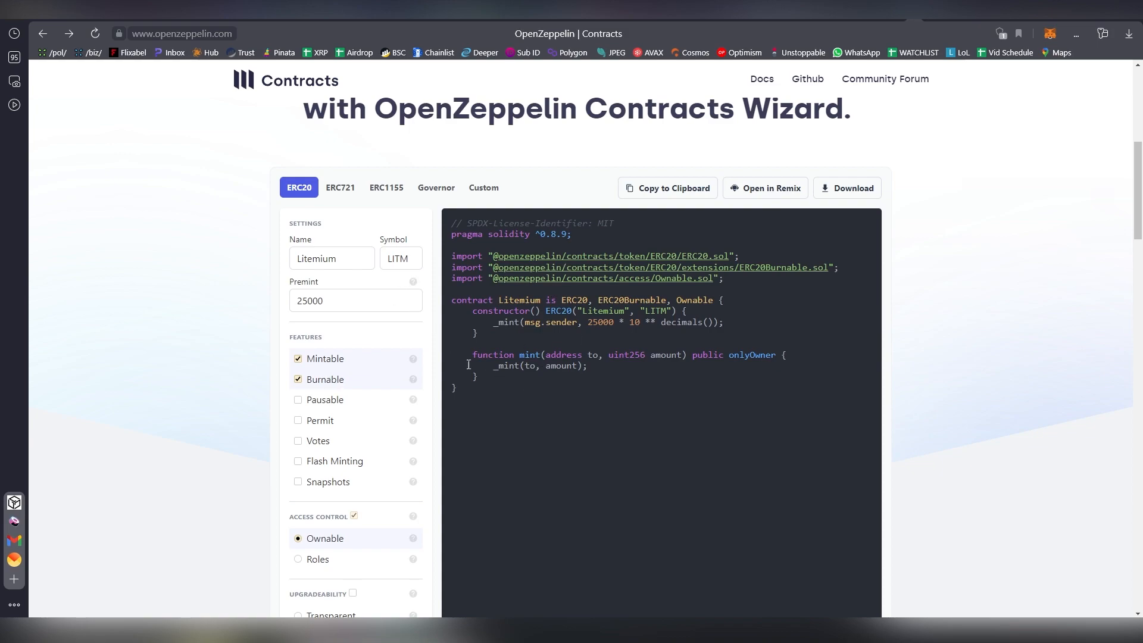
pyautogui.click(297, 378)
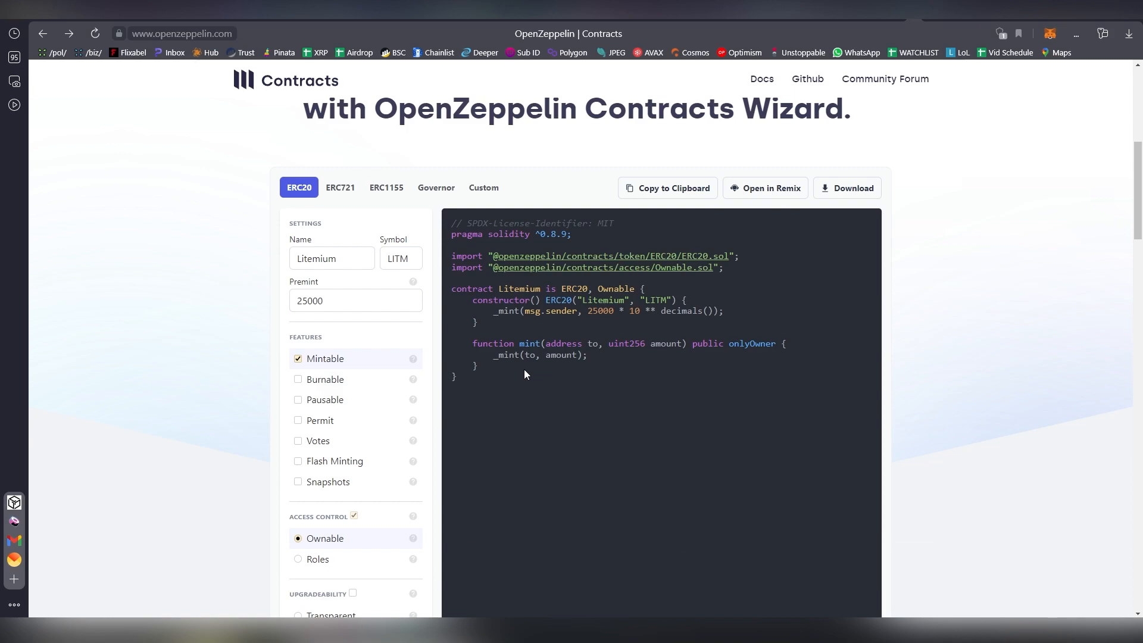
pyautogui.moveTo(675, 271)
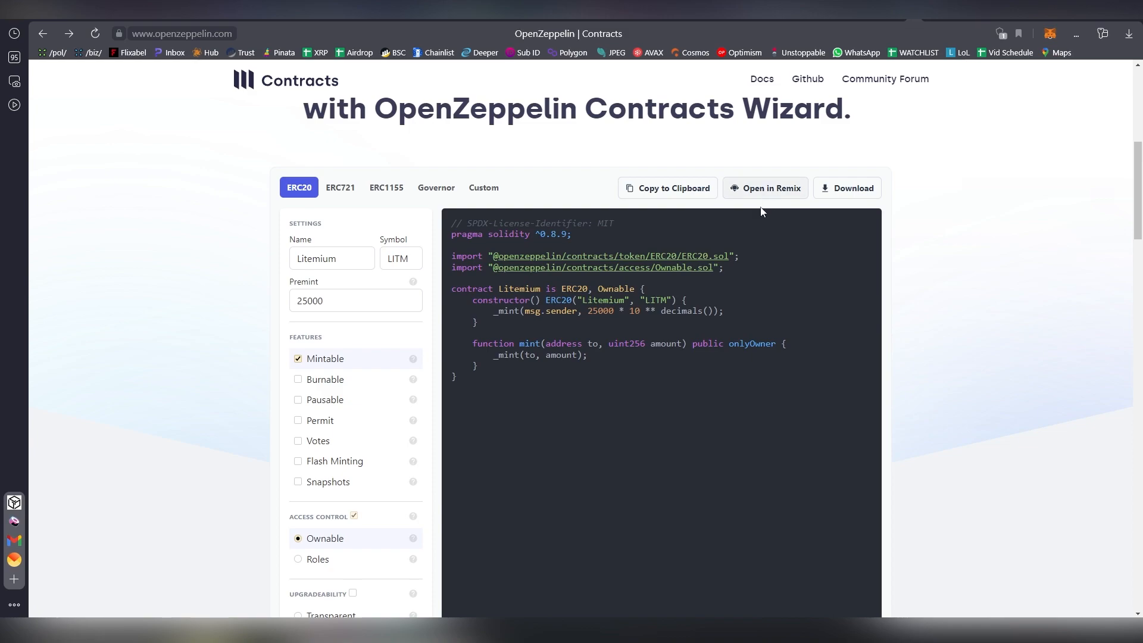
# - Load the generated Litemium contract into Remix and compile it under 0.8.17
pyautogui.click(765, 189)
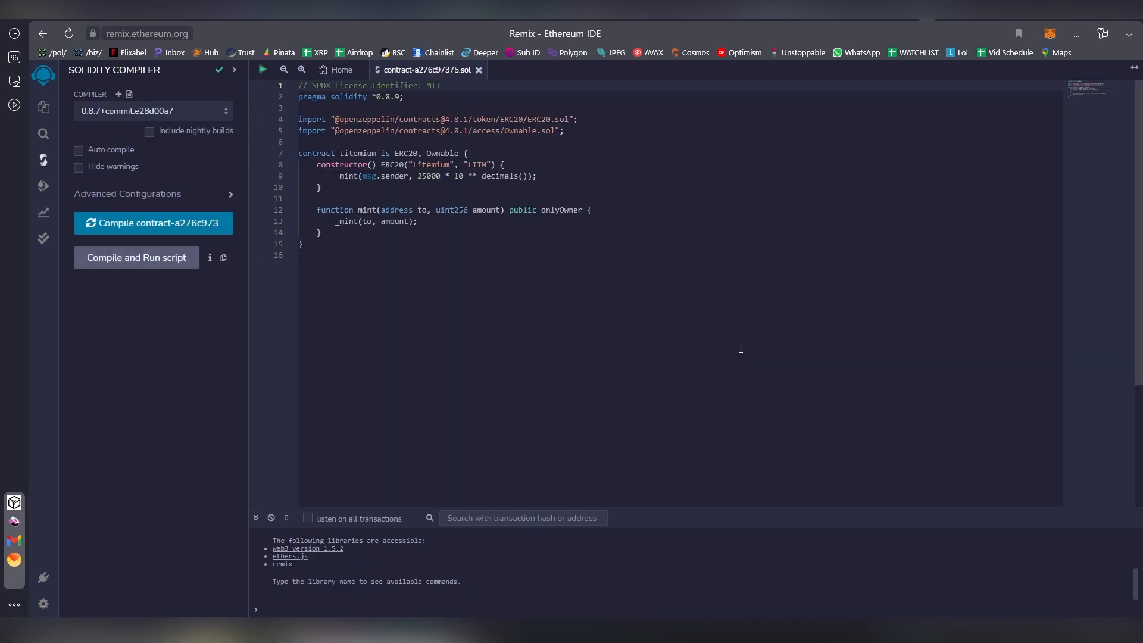
pyautogui.moveTo(714, 353)
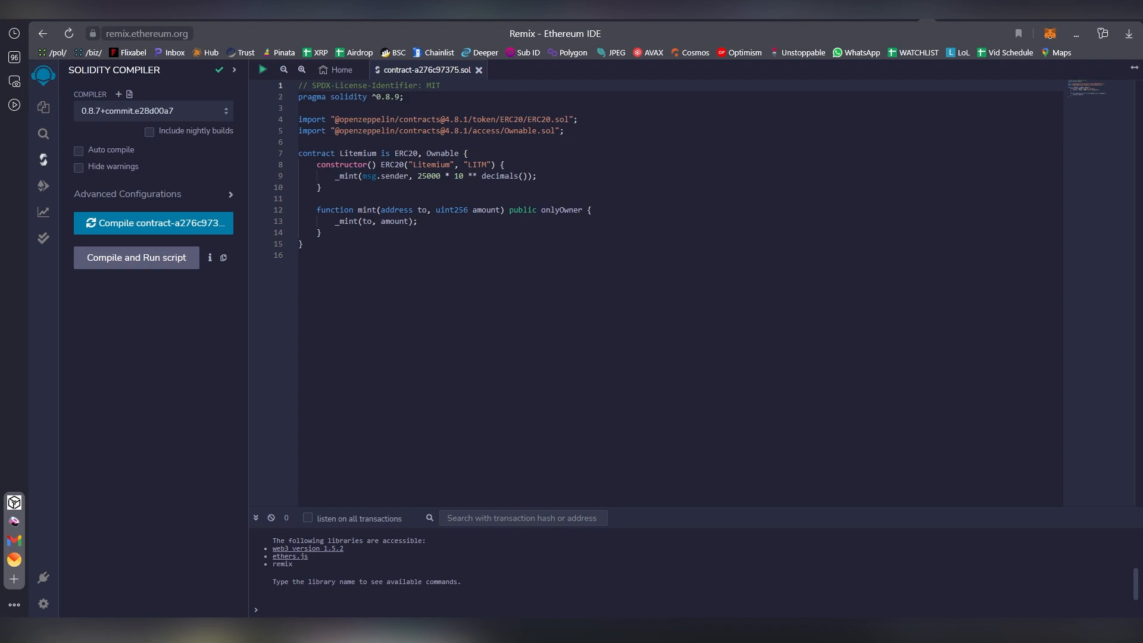
pyautogui.moveTo(487, 344)
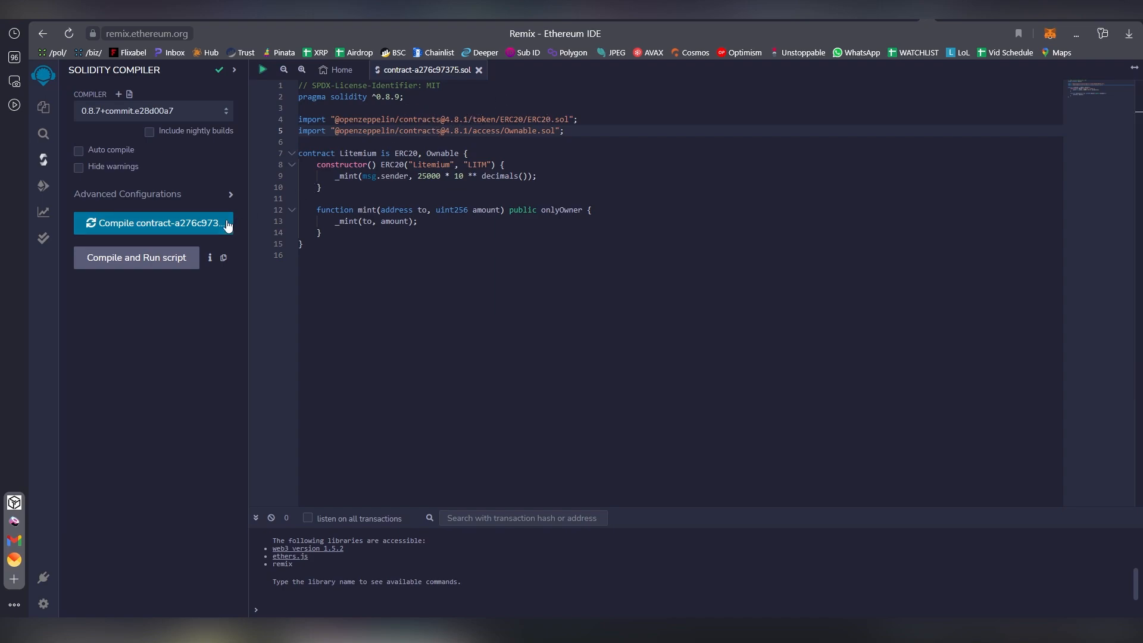
pyautogui.click(153, 222)
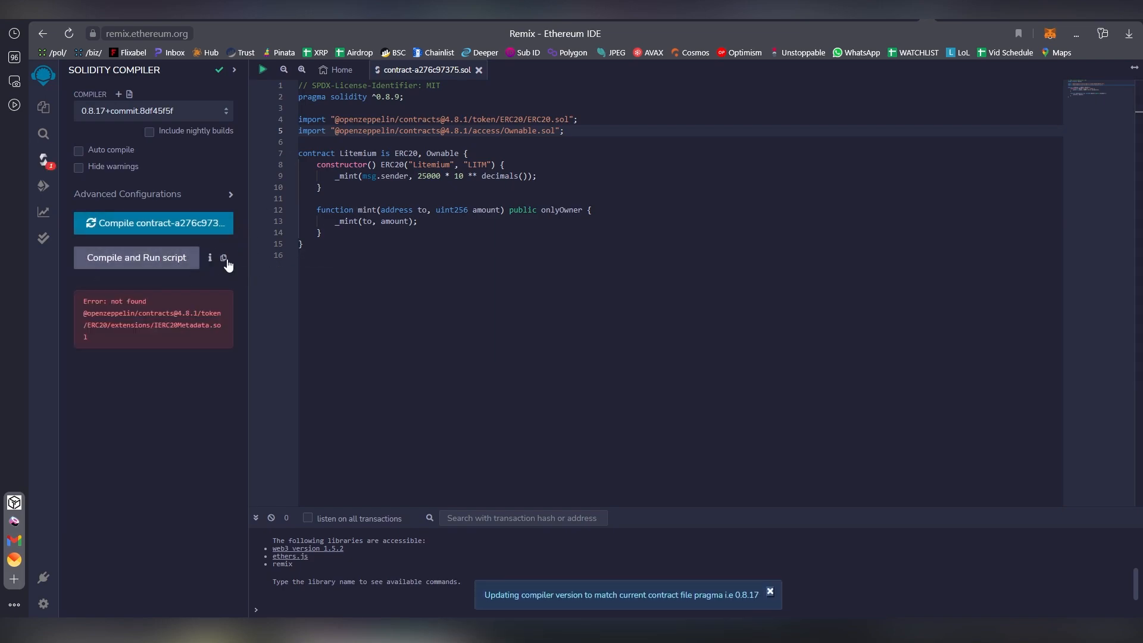
pyautogui.moveTo(159, 336)
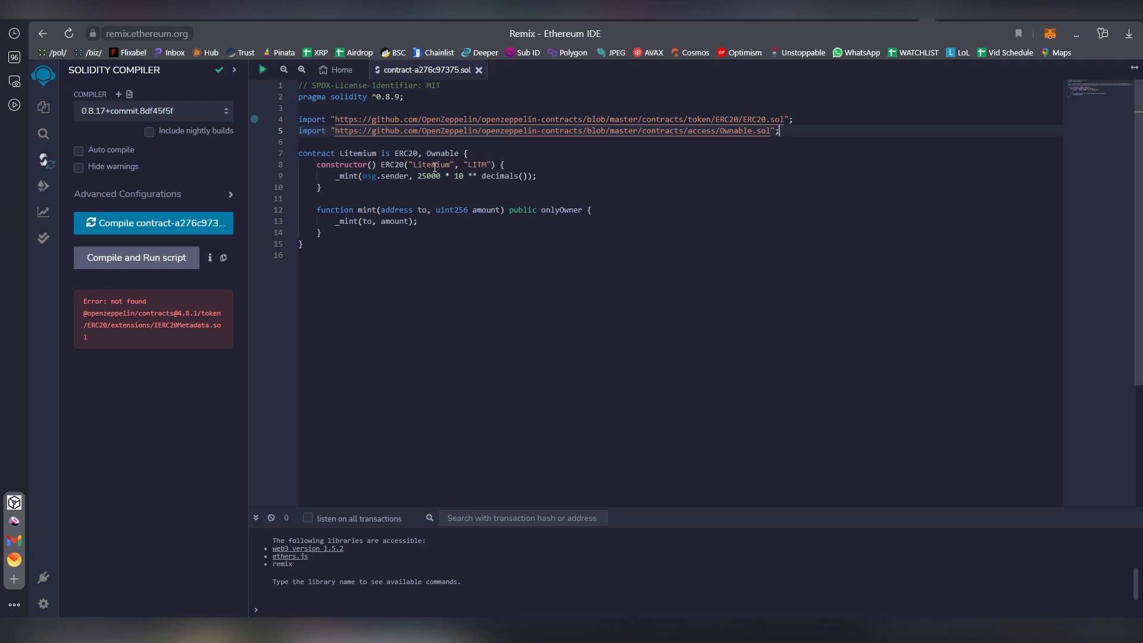
pyautogui.click(152, 222)
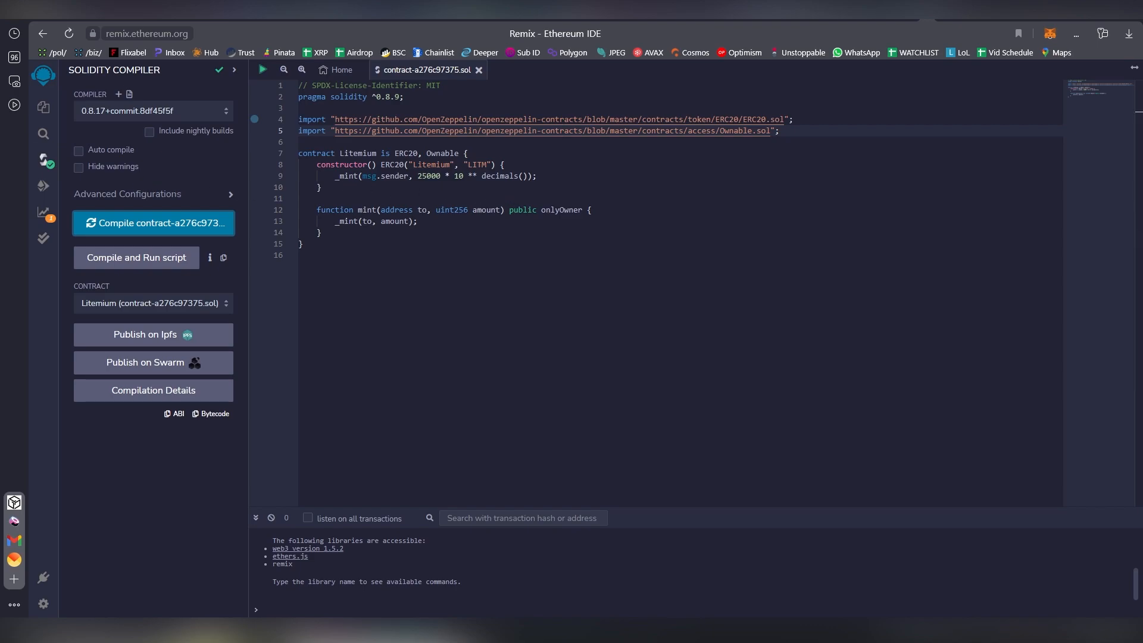
pyautogui.click(43, 160)
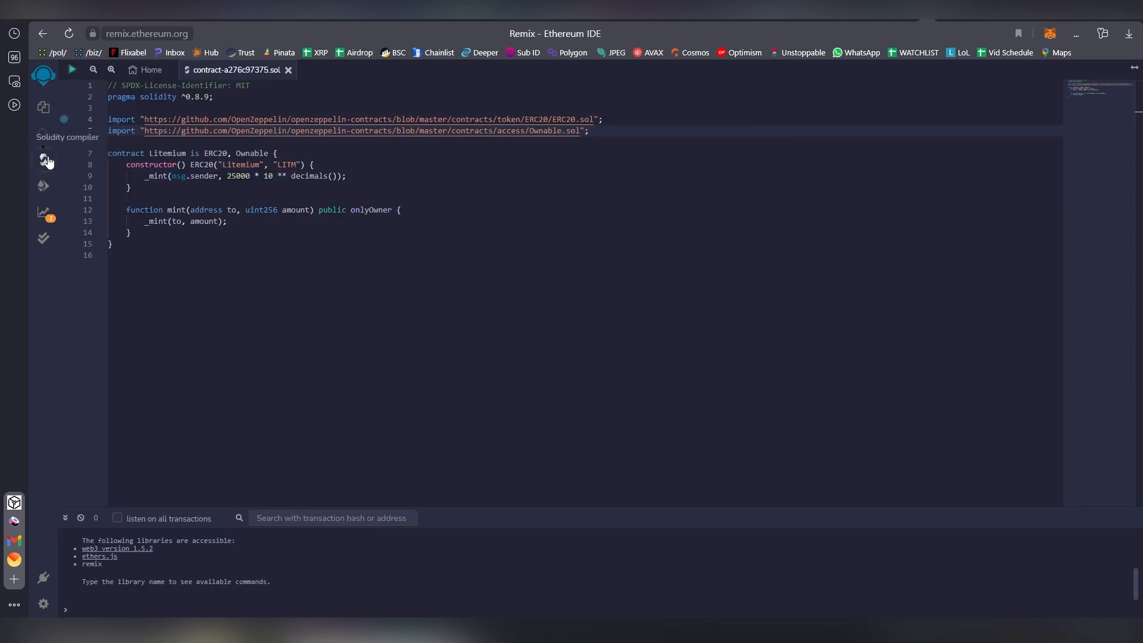
pyautogui.click(42, 160)
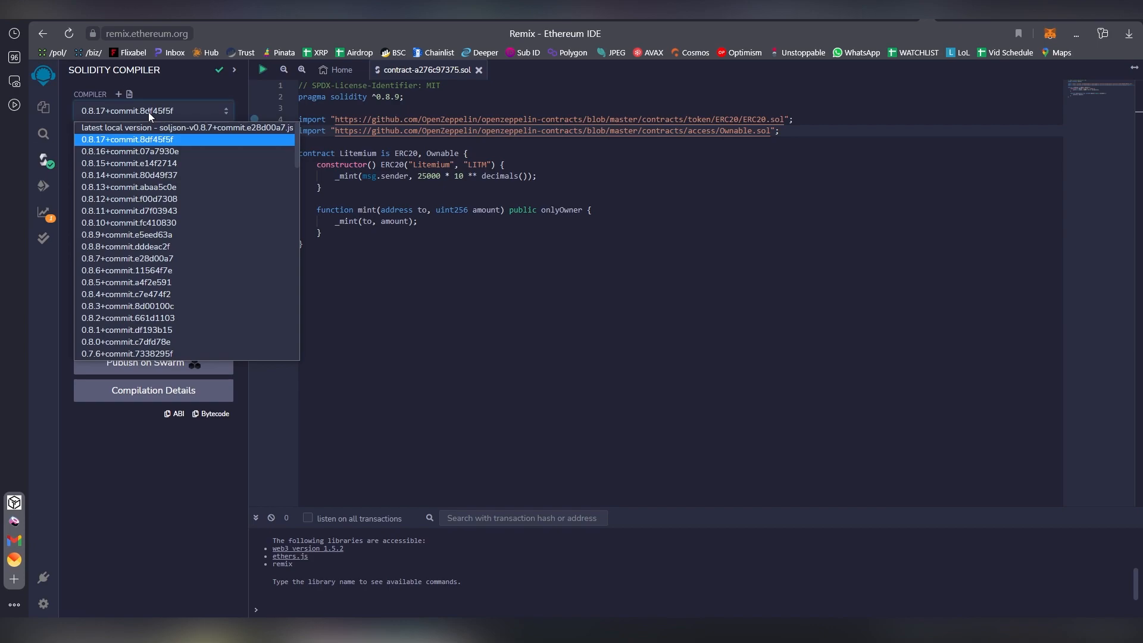
pyautogui.moveTo(182, 202)
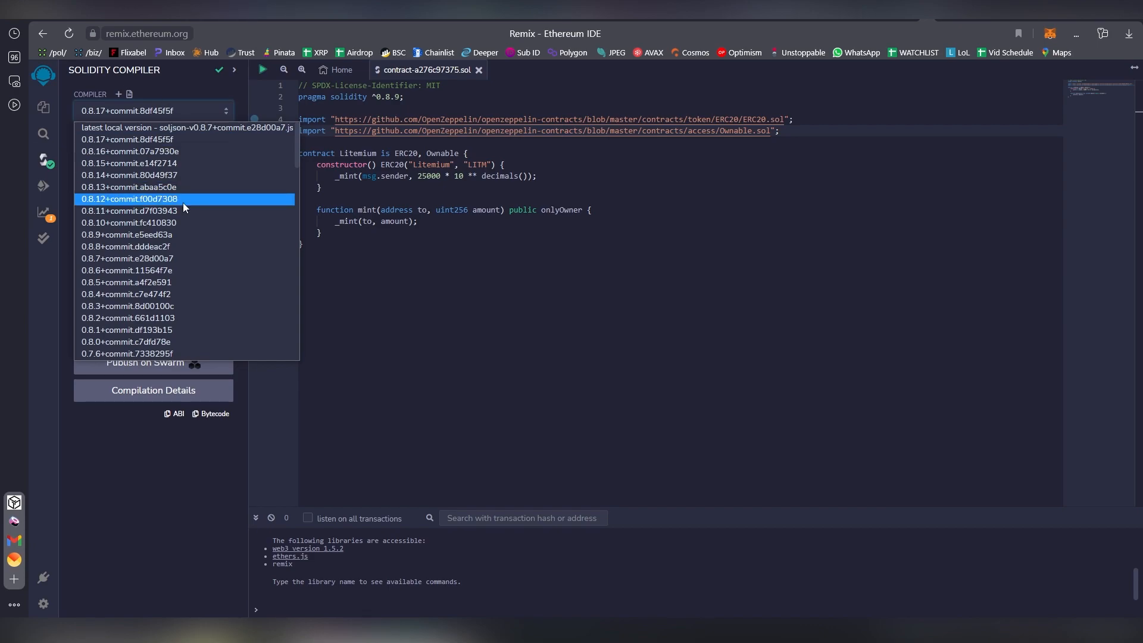
pyautogui.scroll(-3)
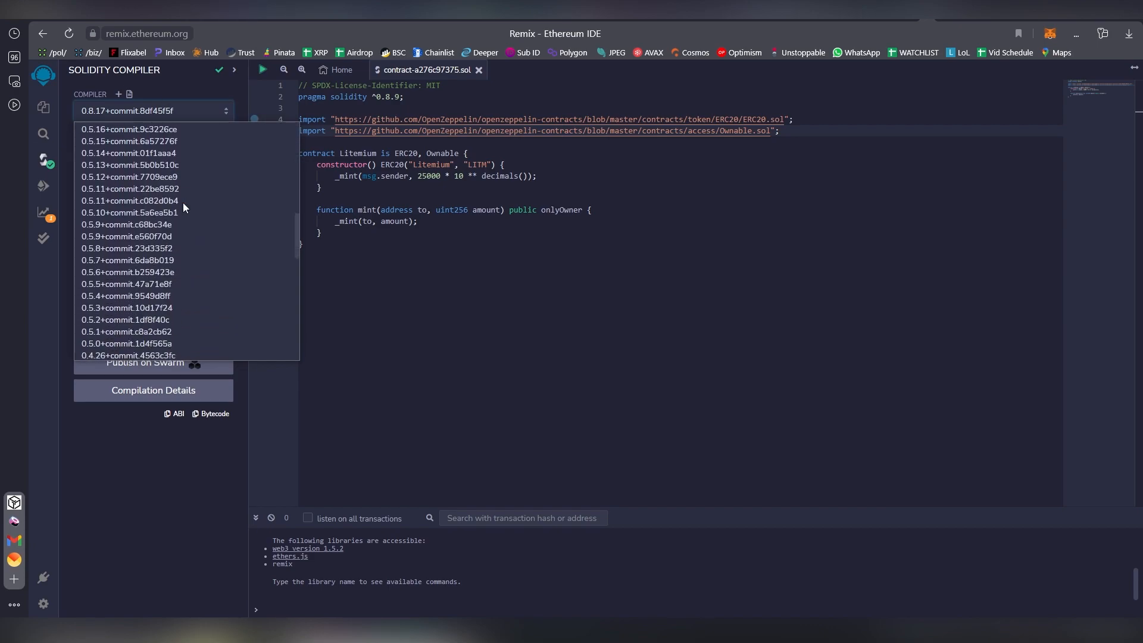
pyautogui.scroll(-3)
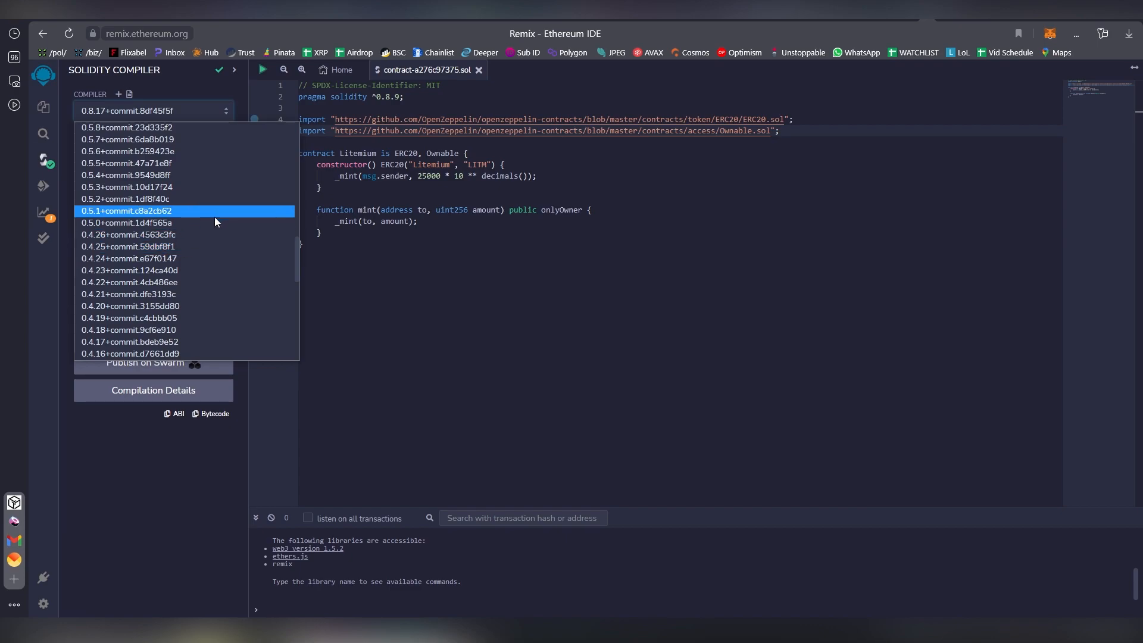
pyautogui.moveTo(214, 222)
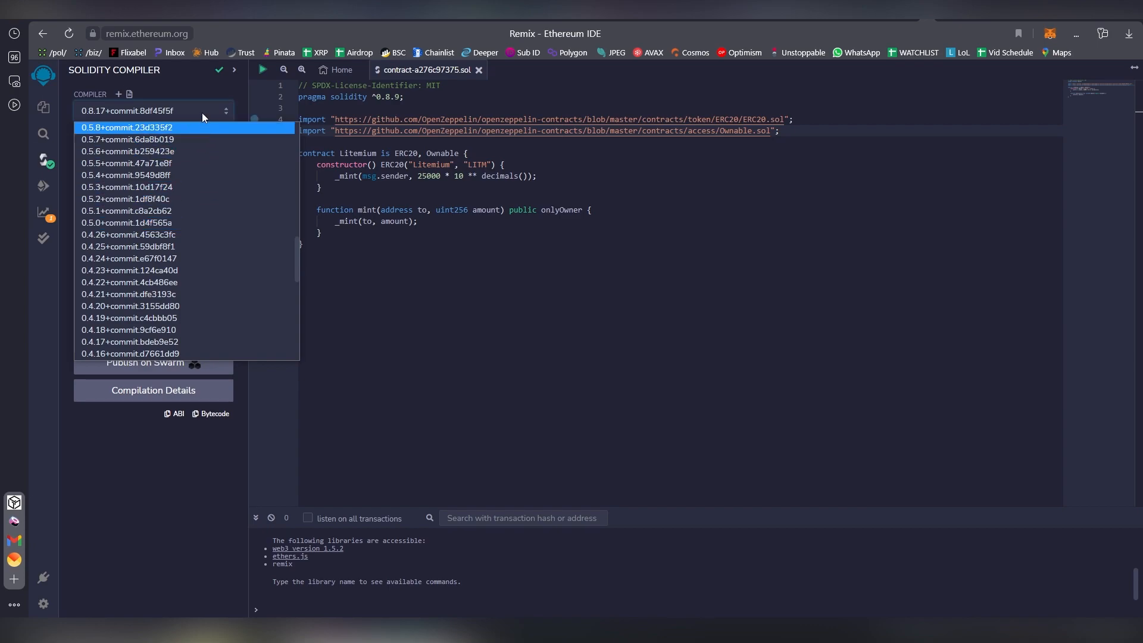
pyautogui.click(153, 110)
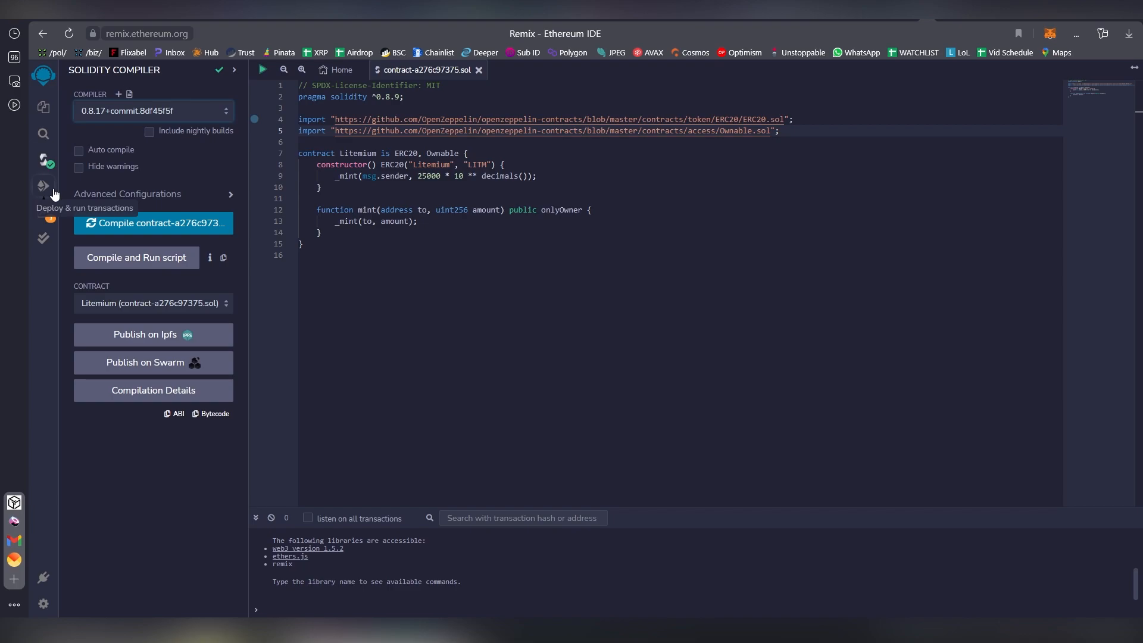
# - Show the Deploy & Run Transactions settings and the MetaMask wallet
pyautogui.click(42, 186)
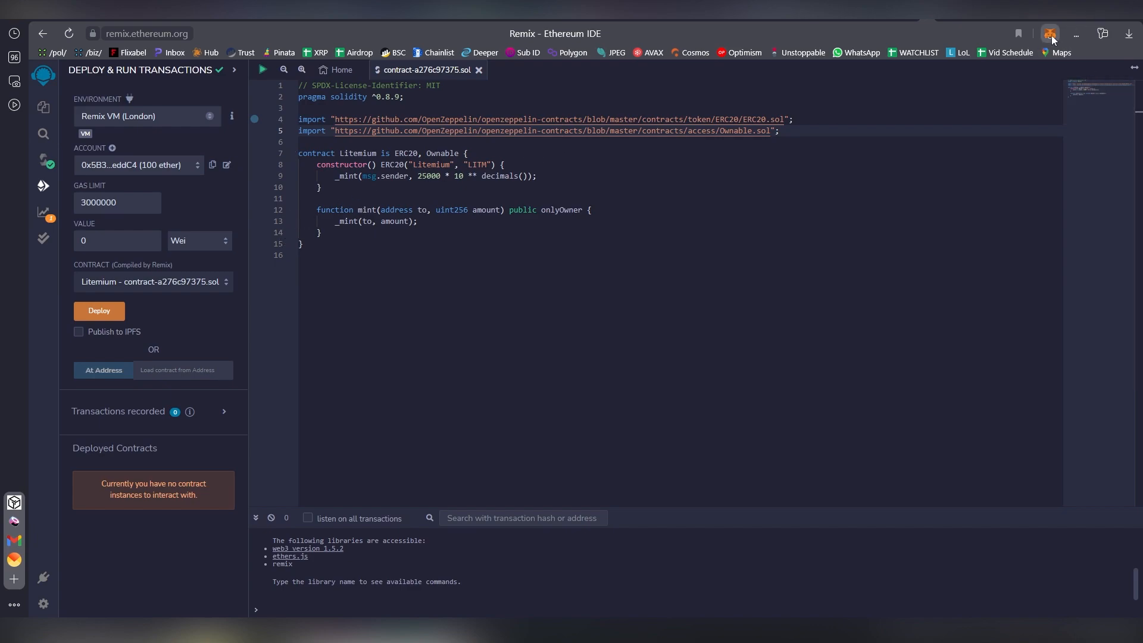
pyautogui.click(1049, 33)
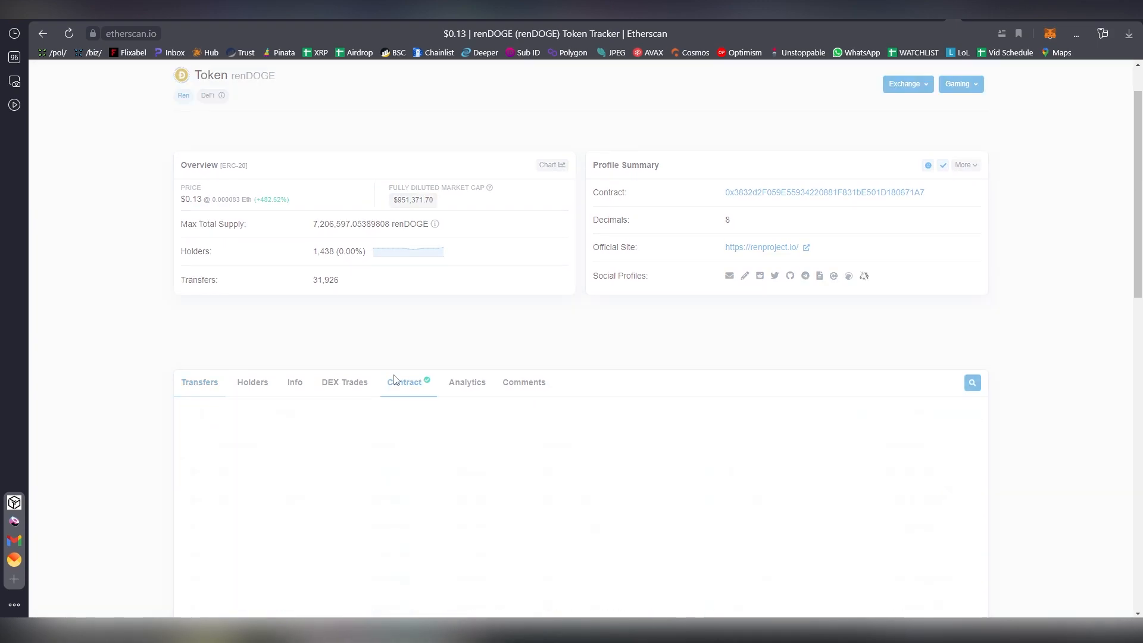
# - Scroll through renDOGE's verified proxy contract source on Etherscan's Contract tab
pyautogui.click(406, 382)
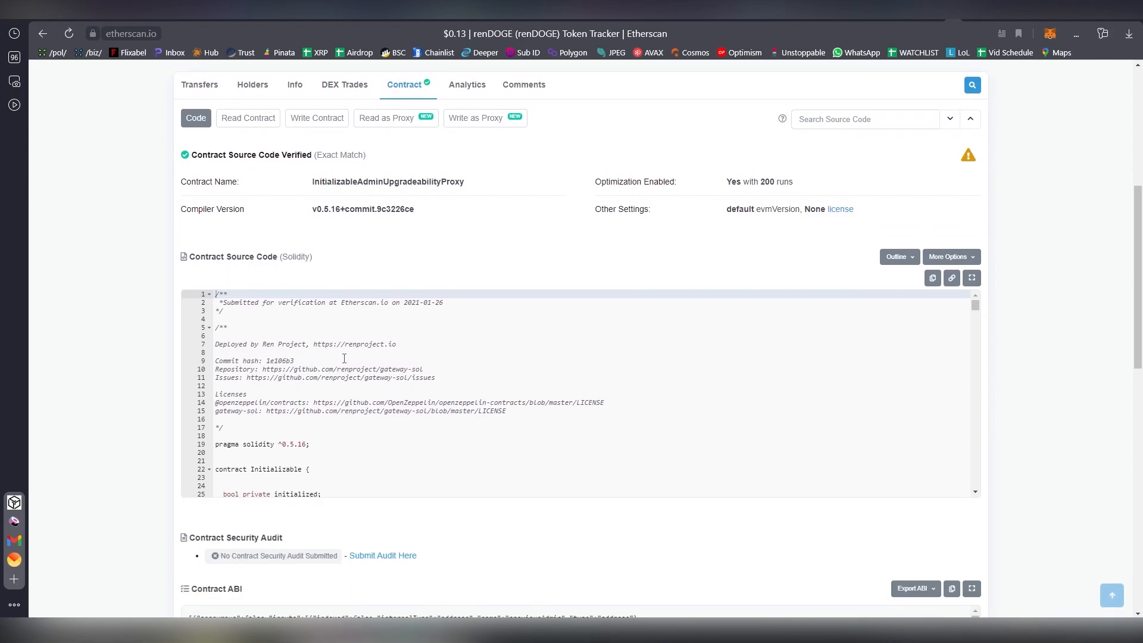
pyautogui.scroll(-3)
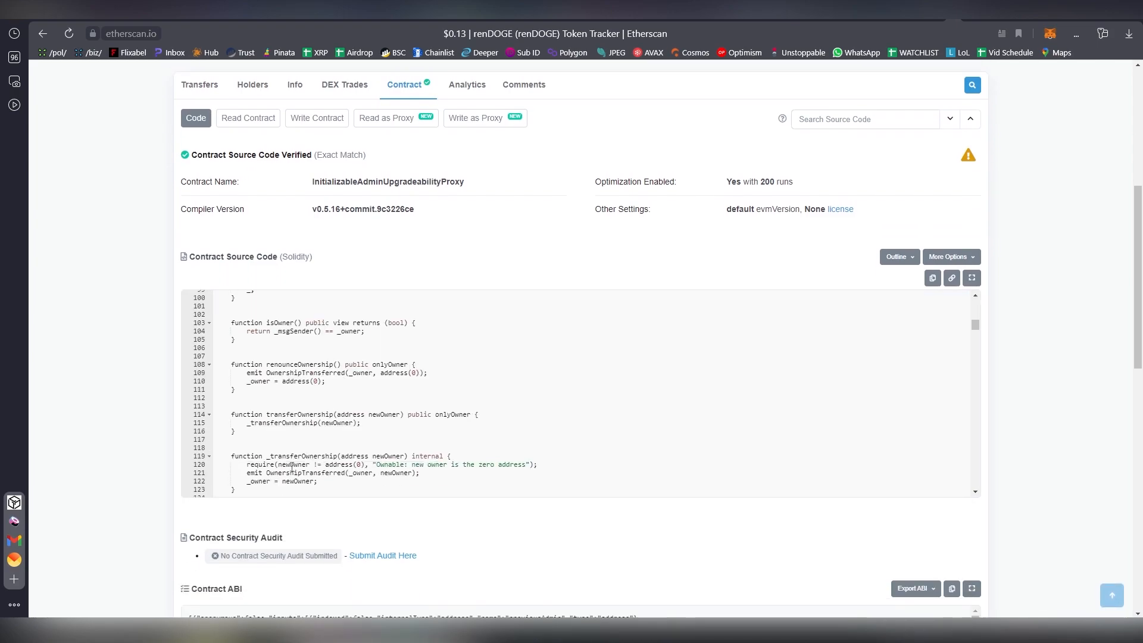
pyautogui.scroll(-3)
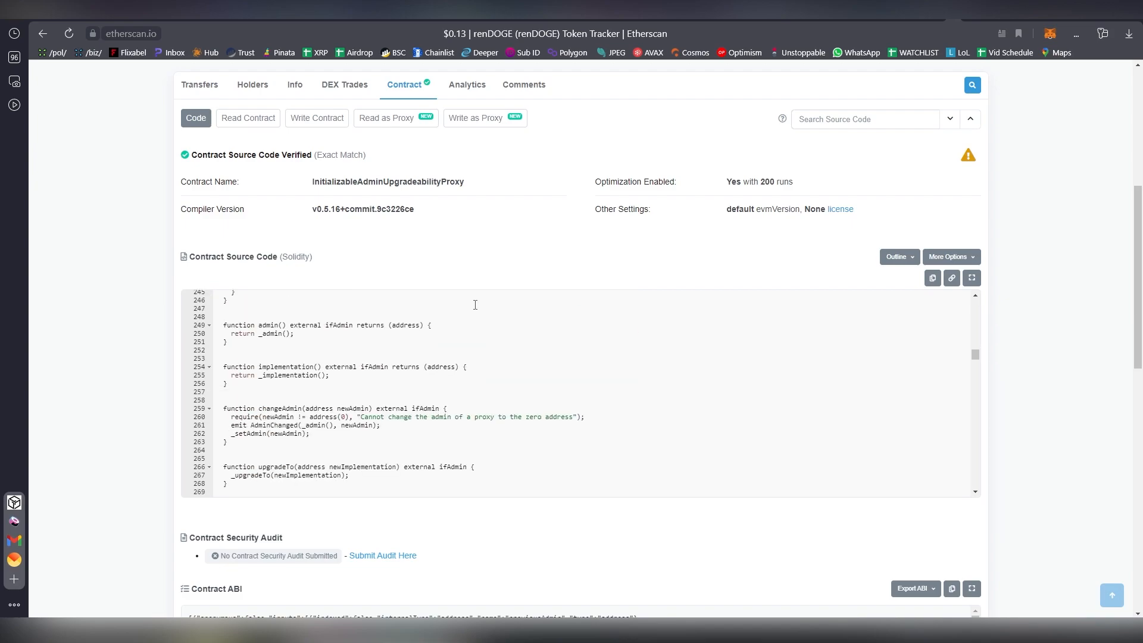
pyautogui.moveTo(582, 244)
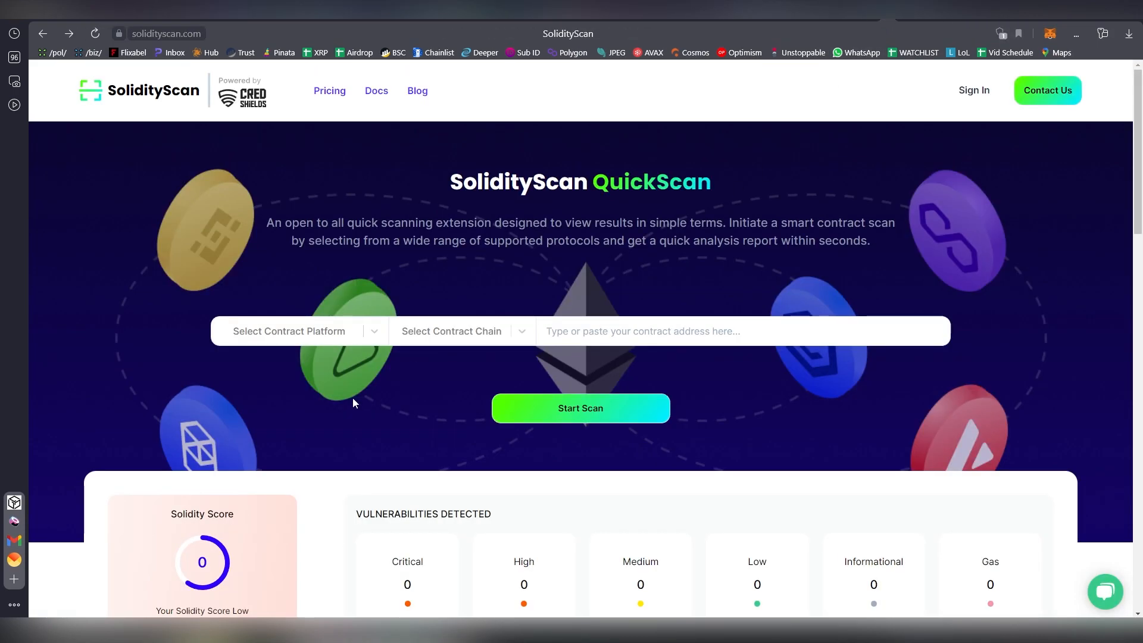
# - Set SolidityScan's contract platform to 'Ethereum - (etherscan.io)'
pyautogui.click(299, 331)
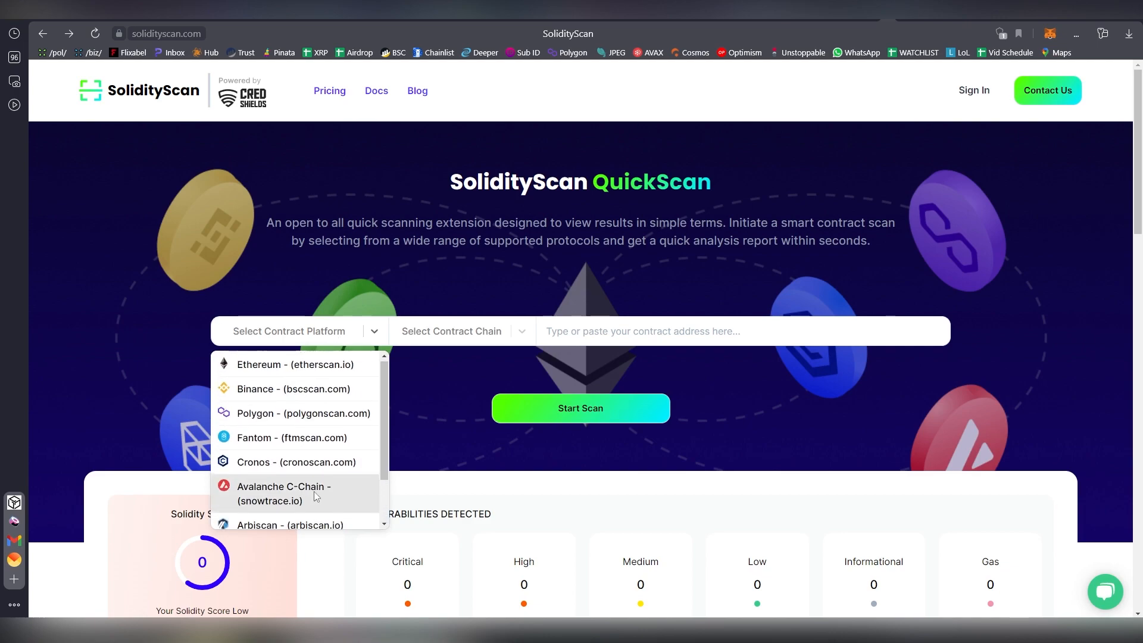
pyautogui.moveTo(329, 374)
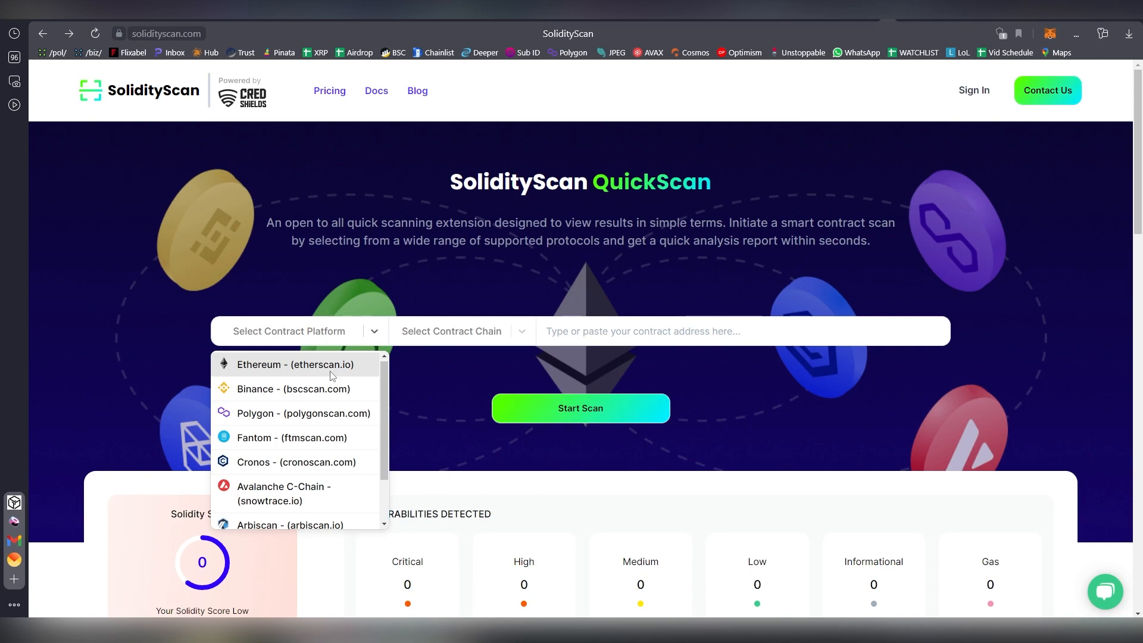
pyautogui.click(295, 364)
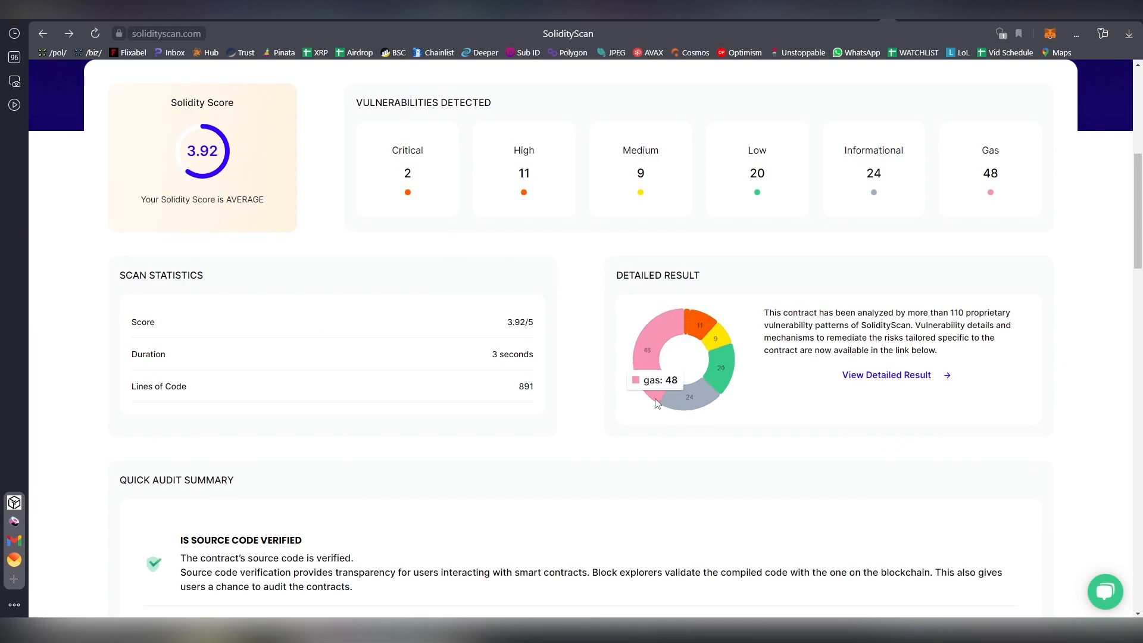
pyautogui.scroll(-3)
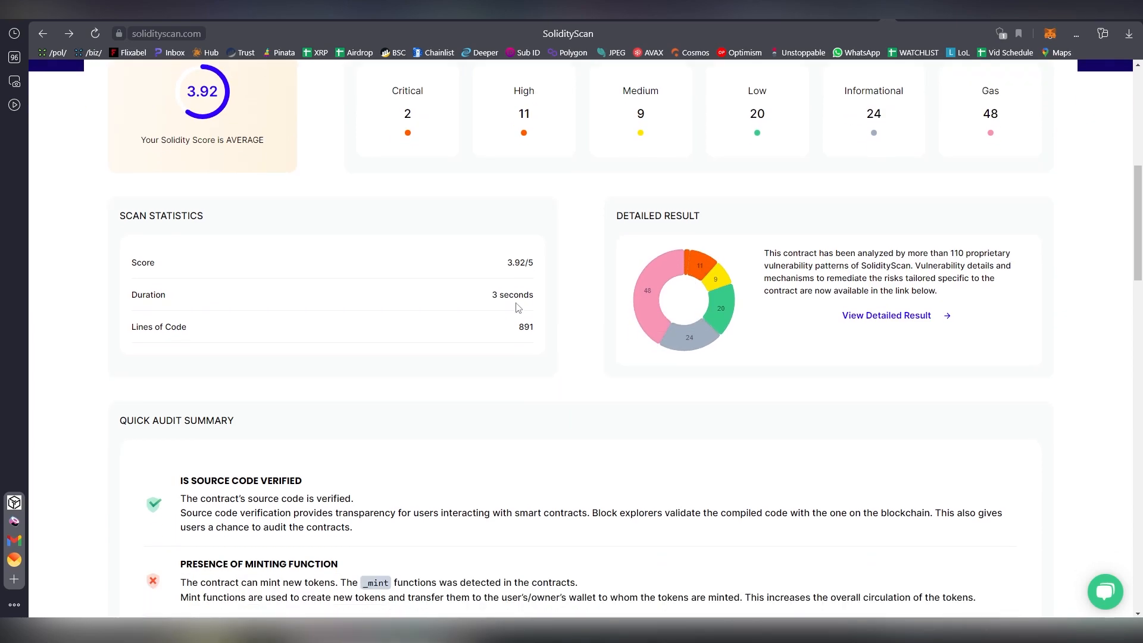
pyautogui.scroll(-3)
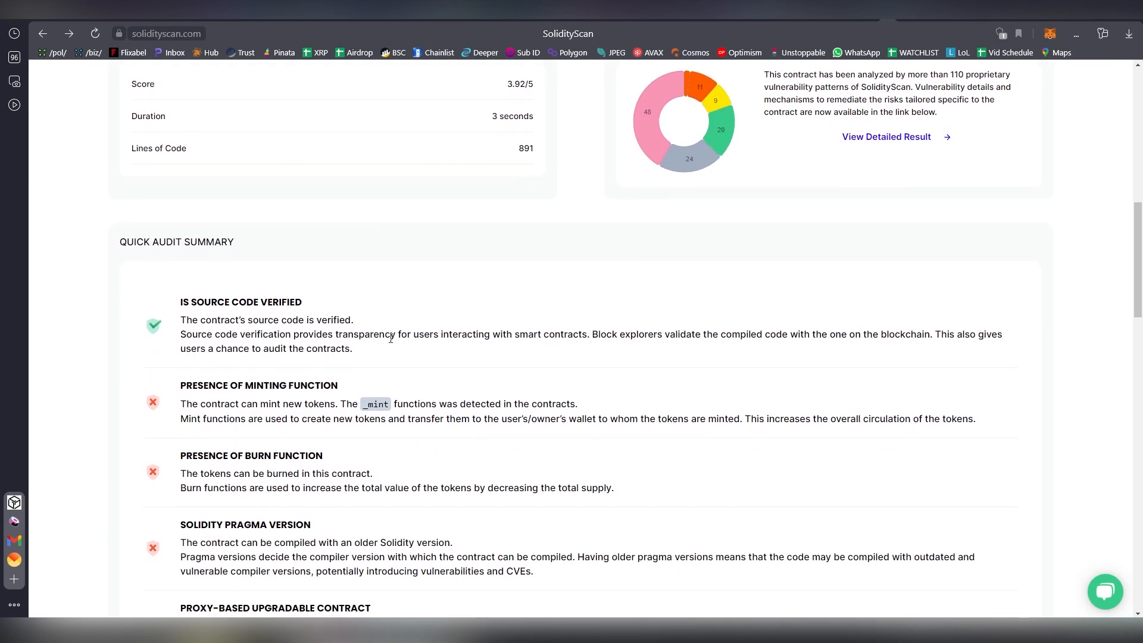
pyautogui.scroll(-3)
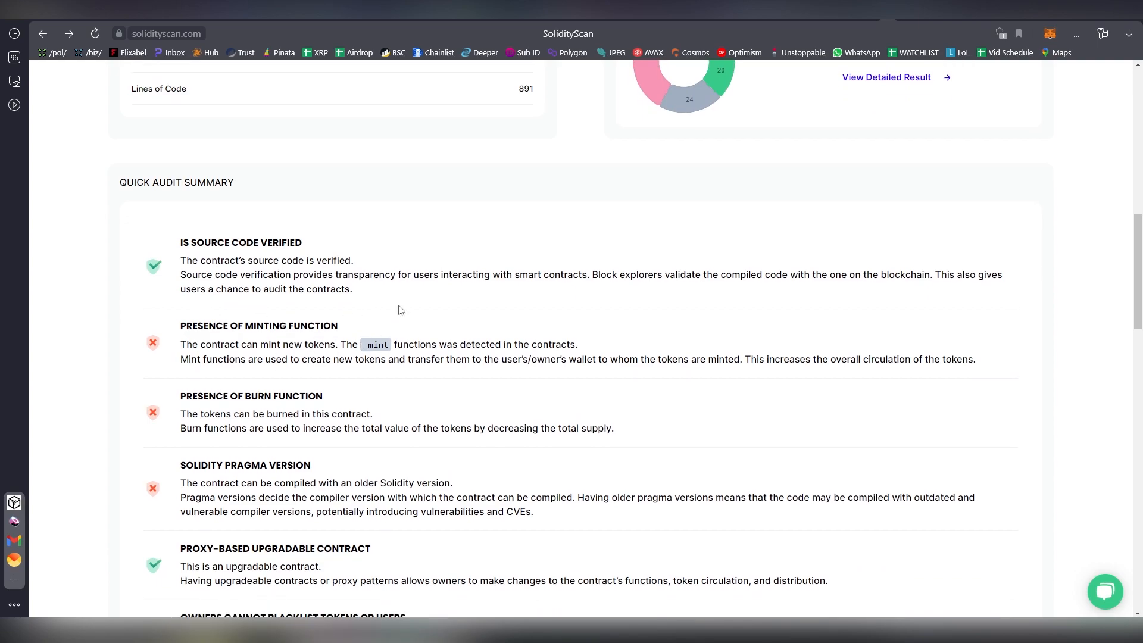
pyautogui.scroll(-3)
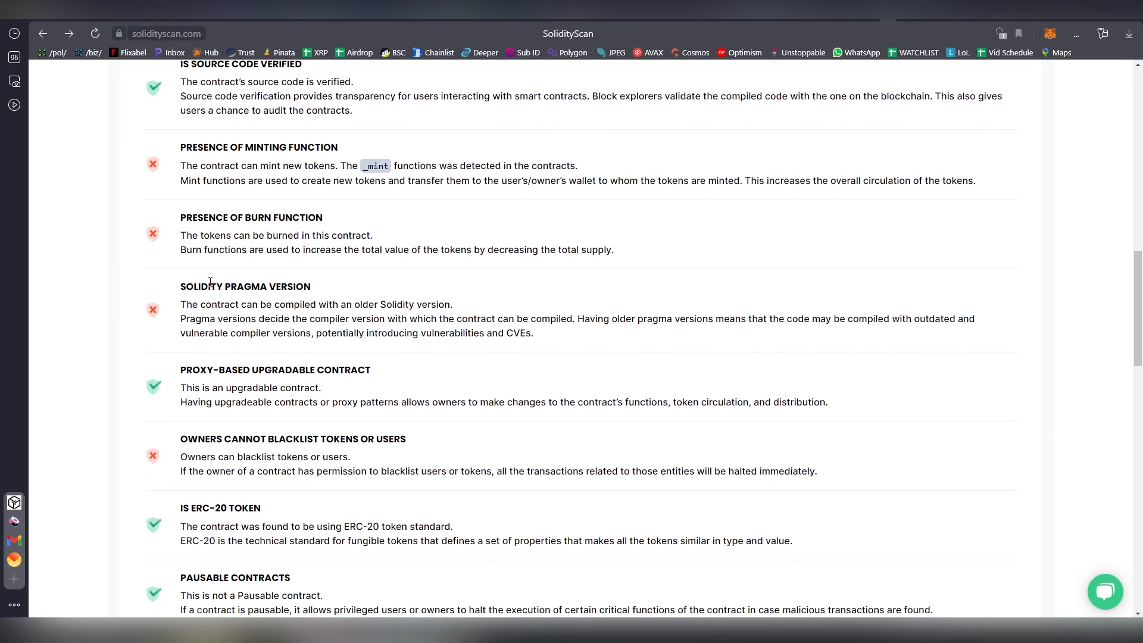
pyautogui.moveTo(180, 304); pyautogui.dragTo(371, 304)
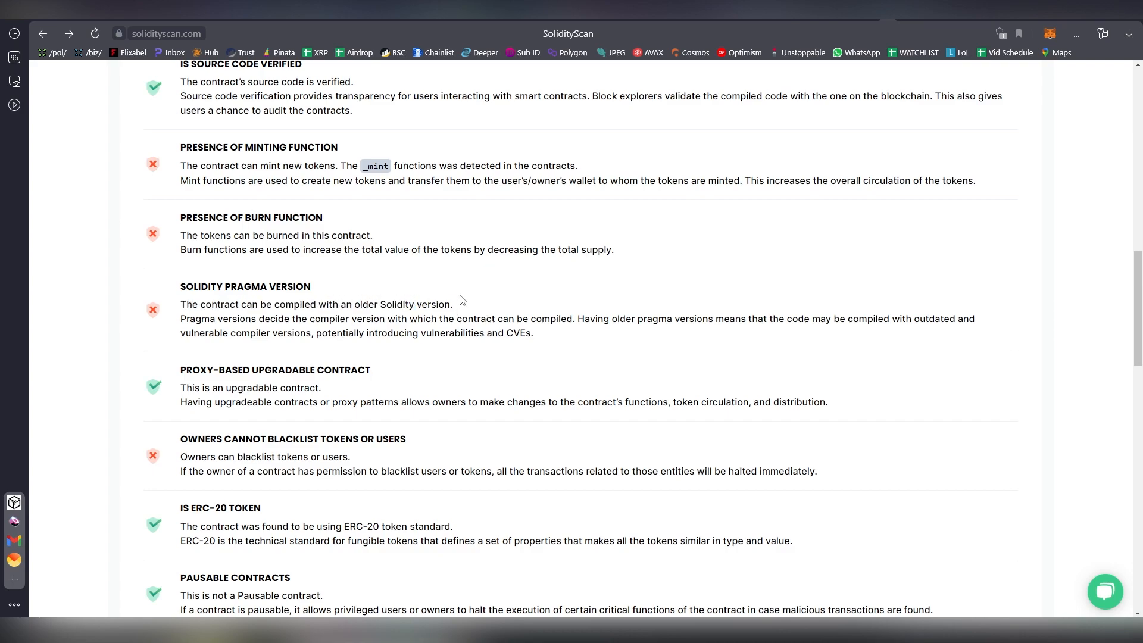
pyautogui.moveTo(287, 318)
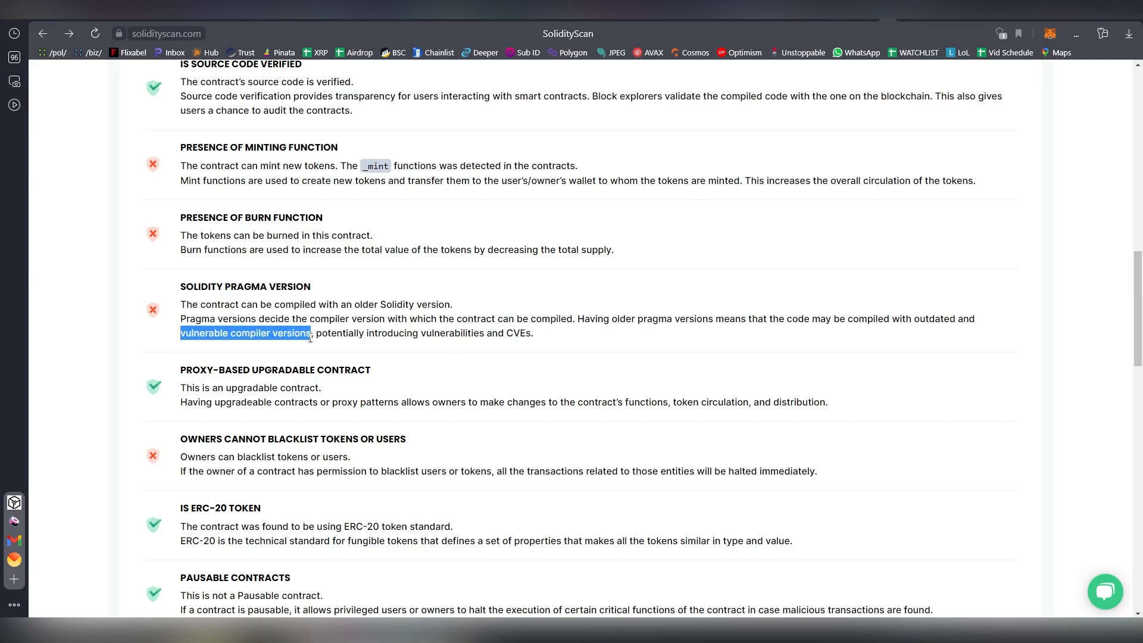
pyautogui.scroll(-3)
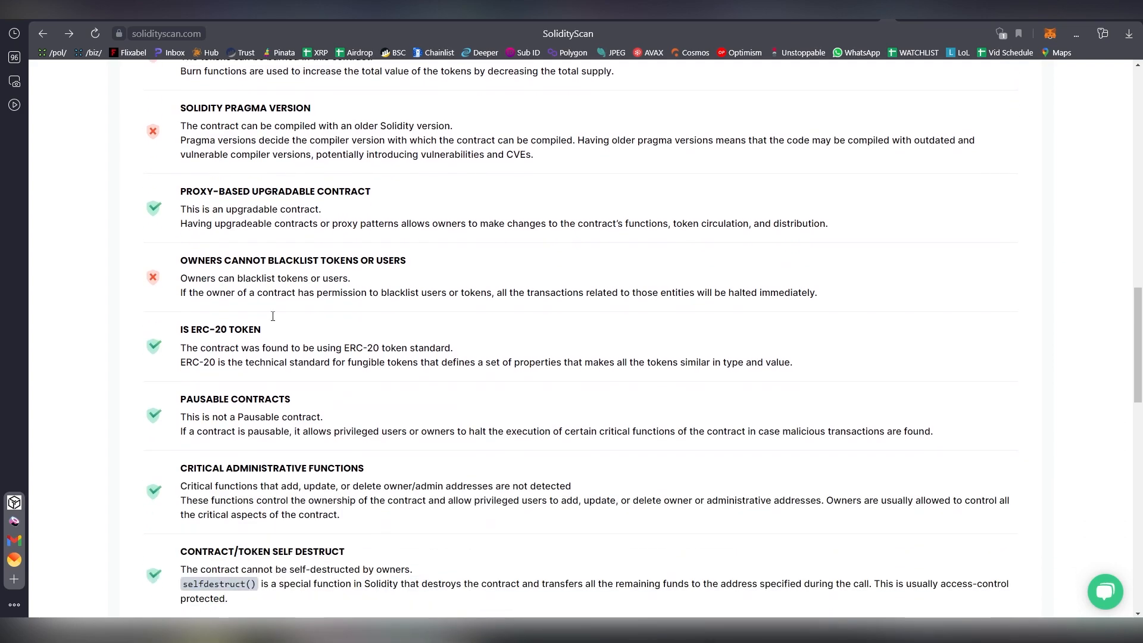
pyautogui.scroll(-3)
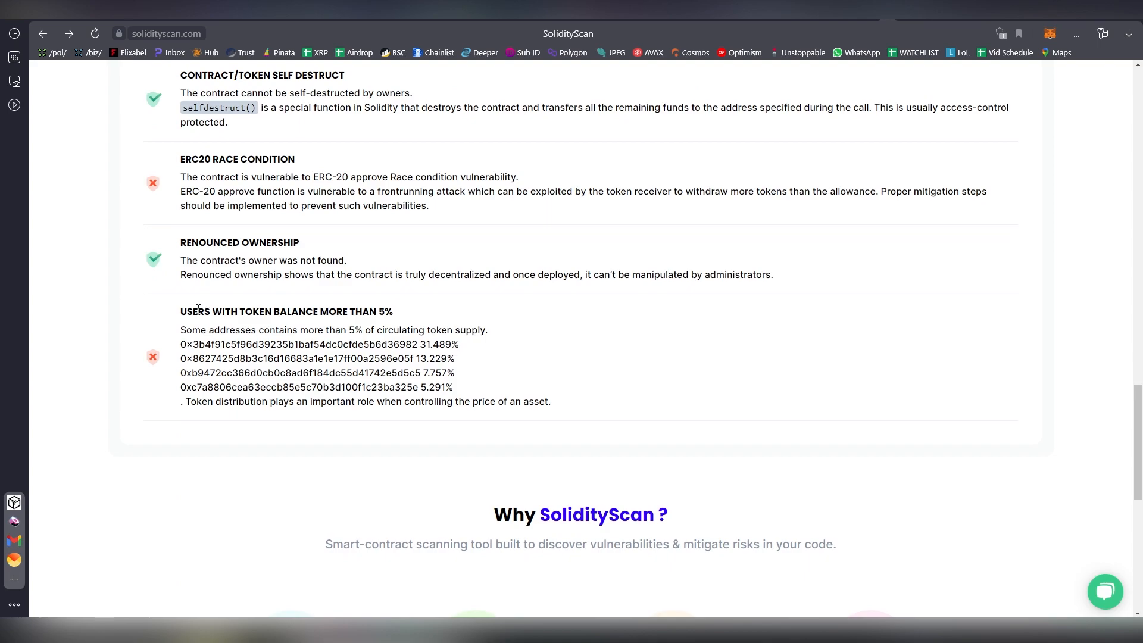
pyautogui.moveTo(459, 329); pyautogui.dragTo(470, 375)
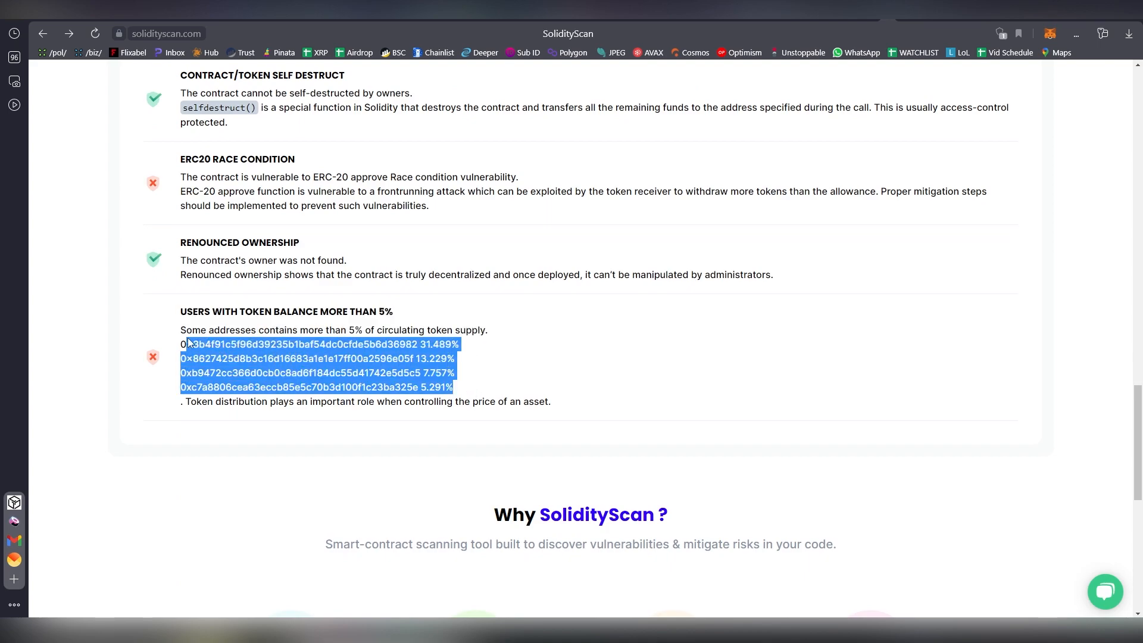
pyautogui.click(416, 358)
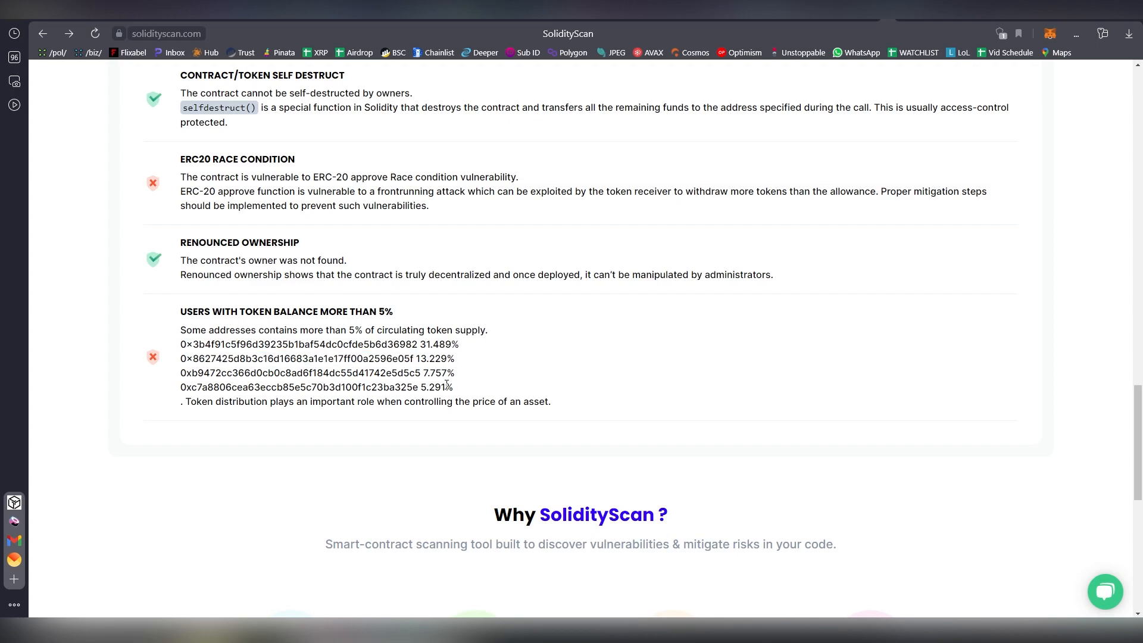
pyautogui.scroll(3)
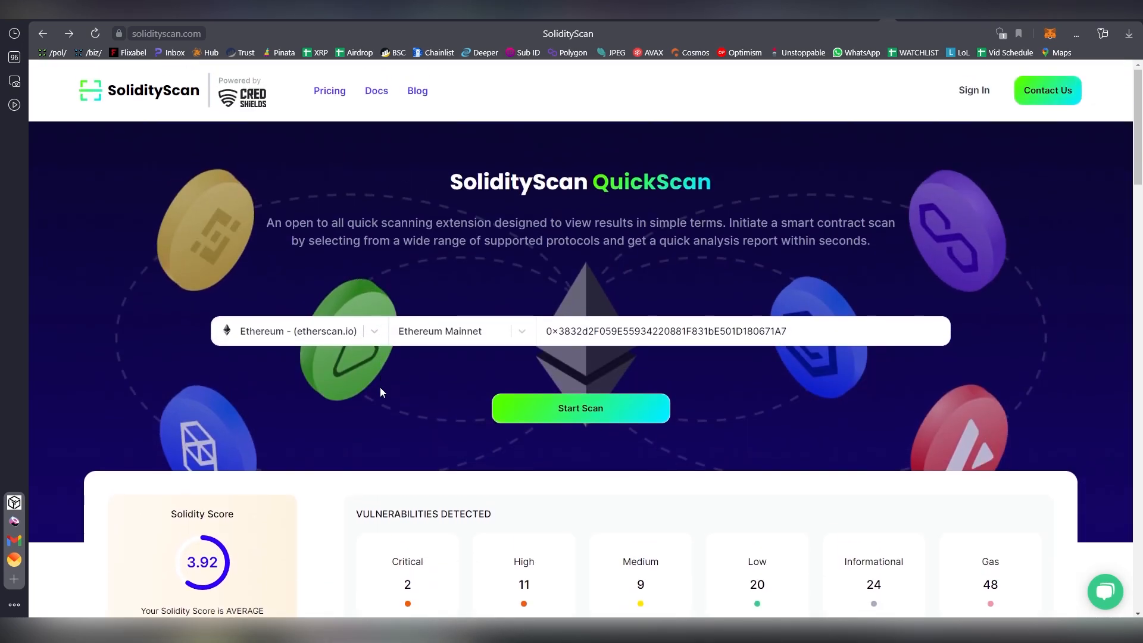
pyautogui.scroll(-3)
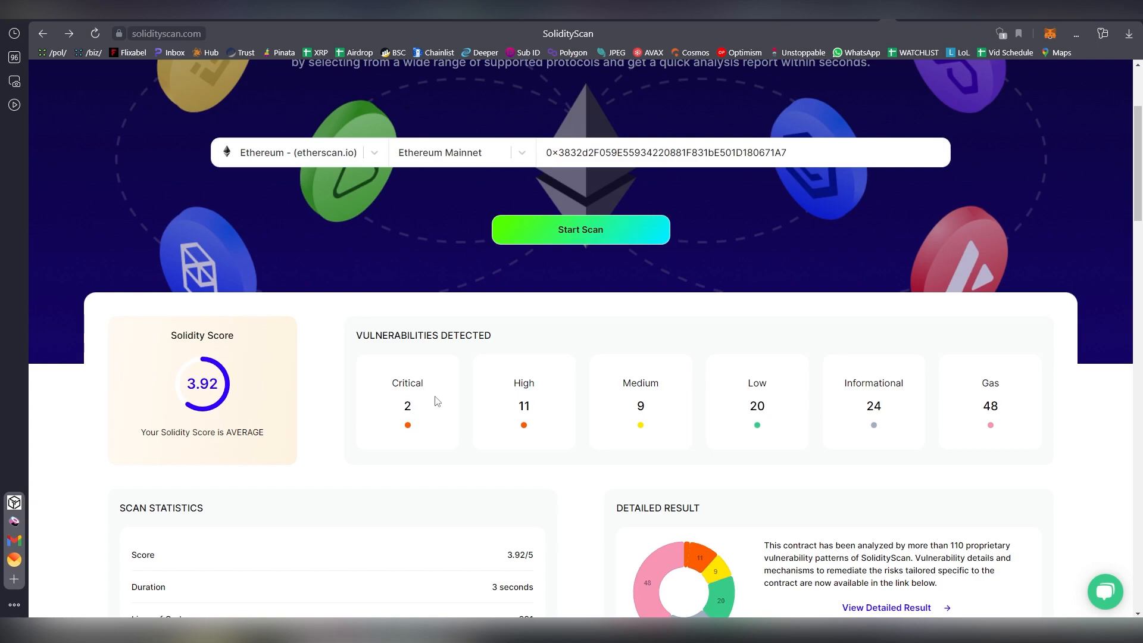
pyautogui.moveTo(802, 262)
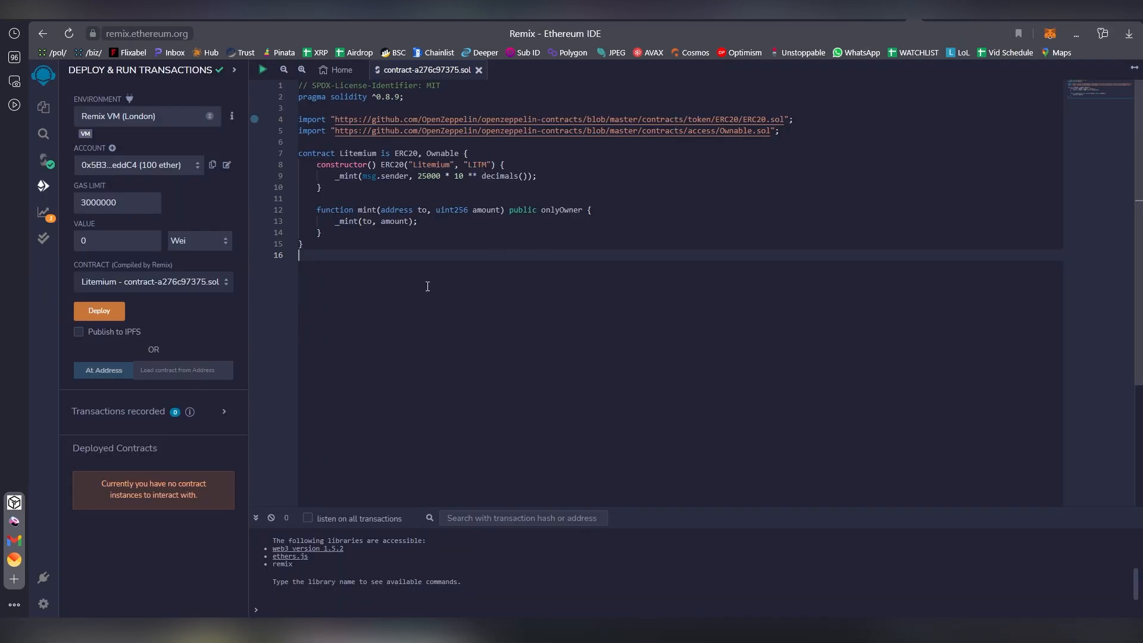
pyautogui.moveTo(159, 132)
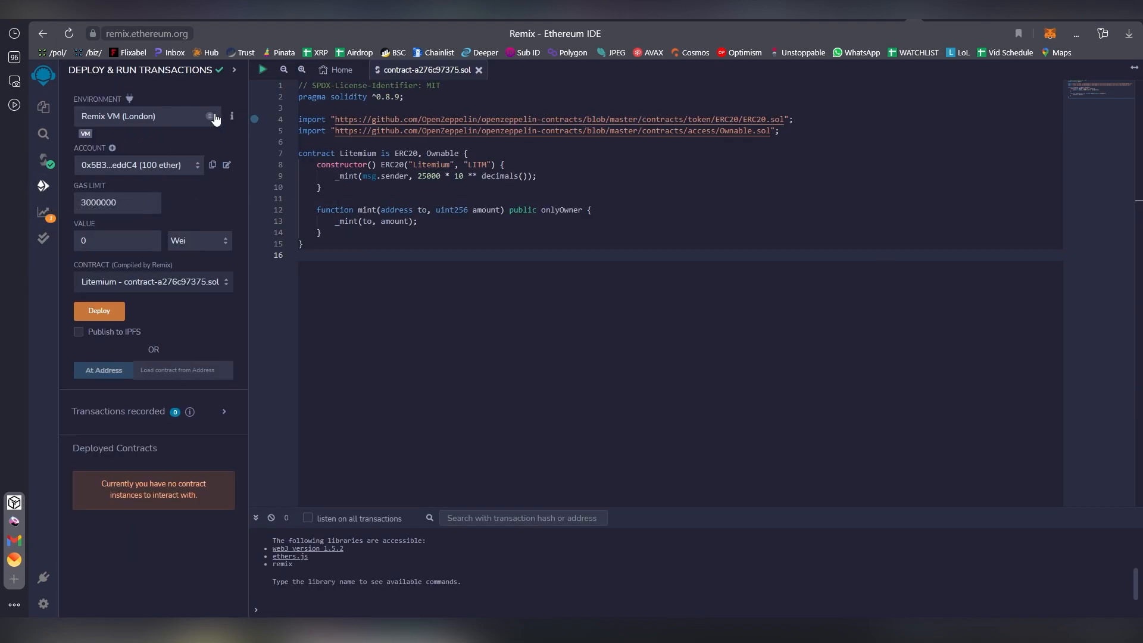
# - Set Environment to Injected Provider - MetaMask and pick the Litemium contract
pyautogui.click(146, 116)
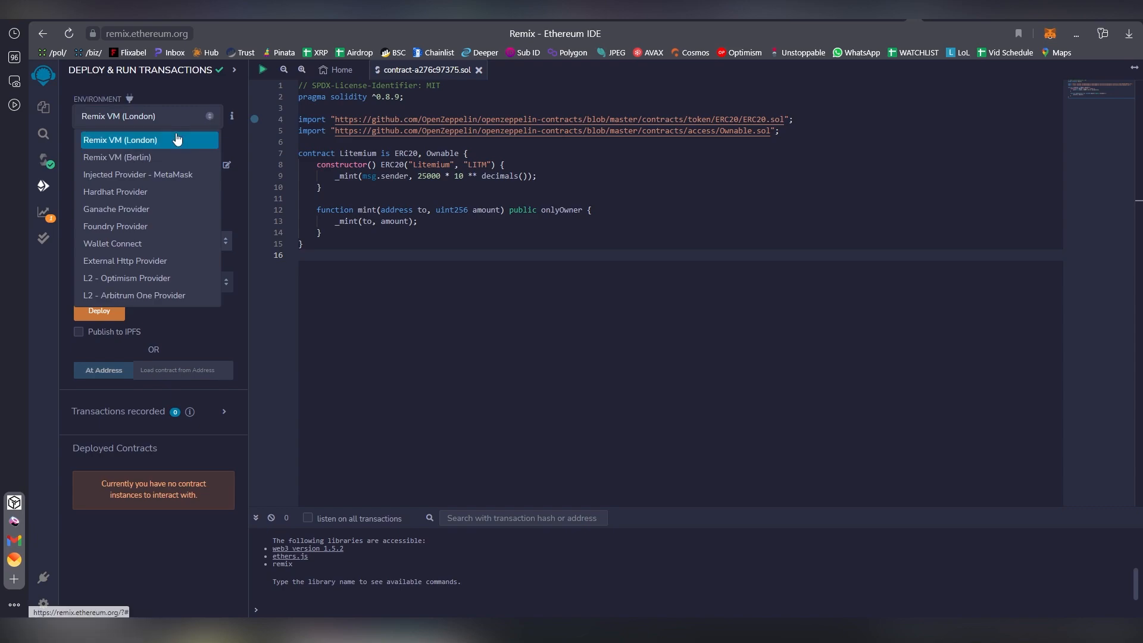
pyautogui.moveTo(149, 140)
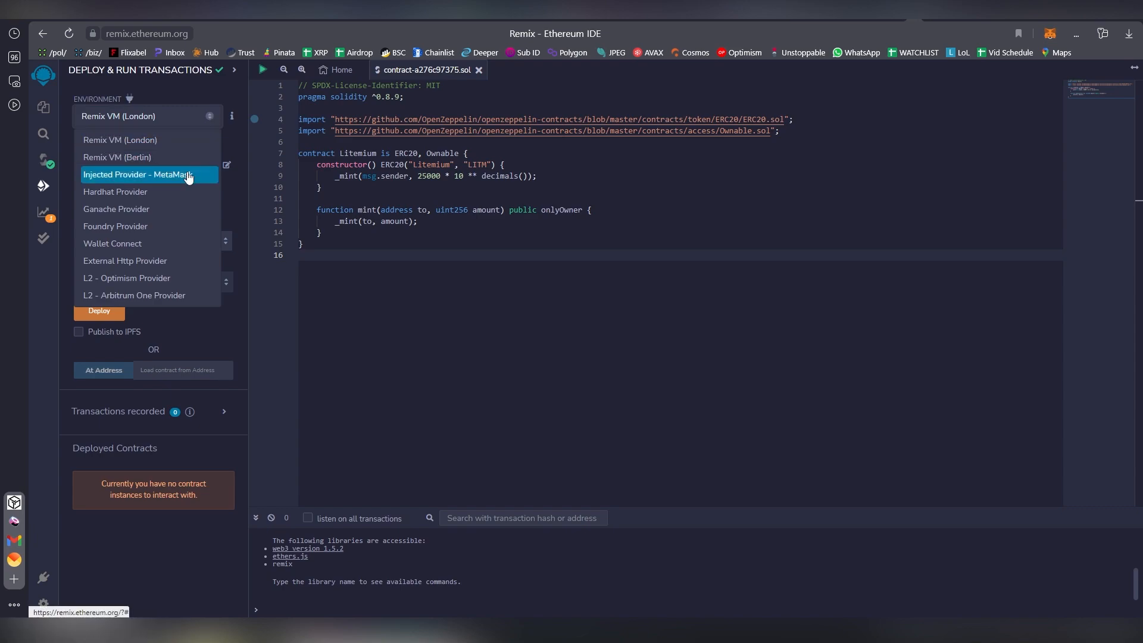
pyautogui.click(137, 174)
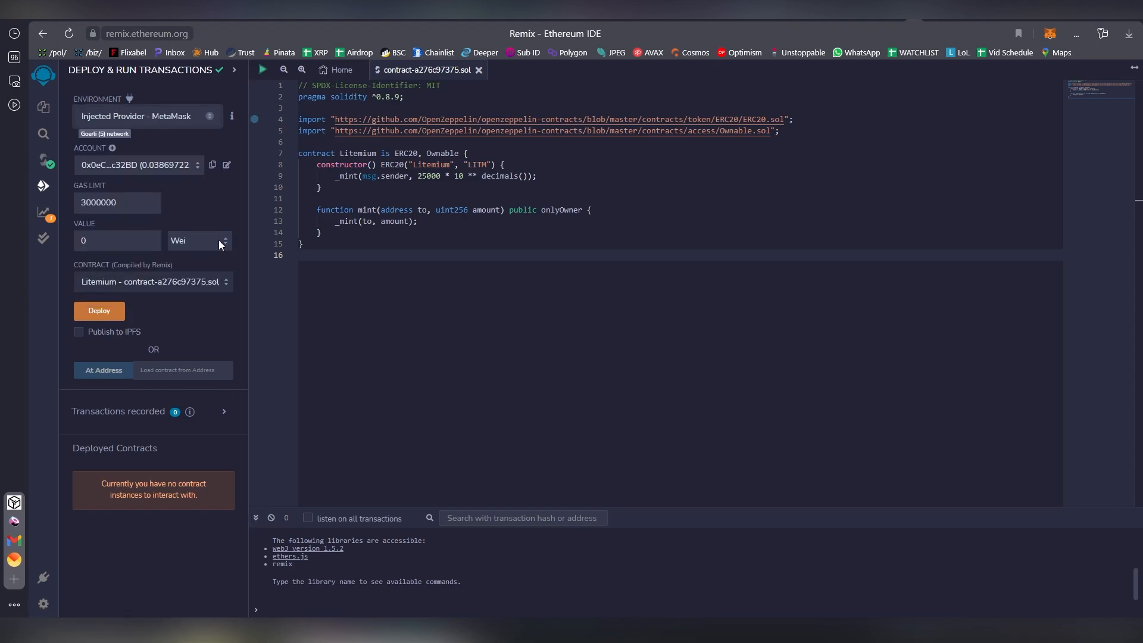
pyautogui.moveTo(142, 195)
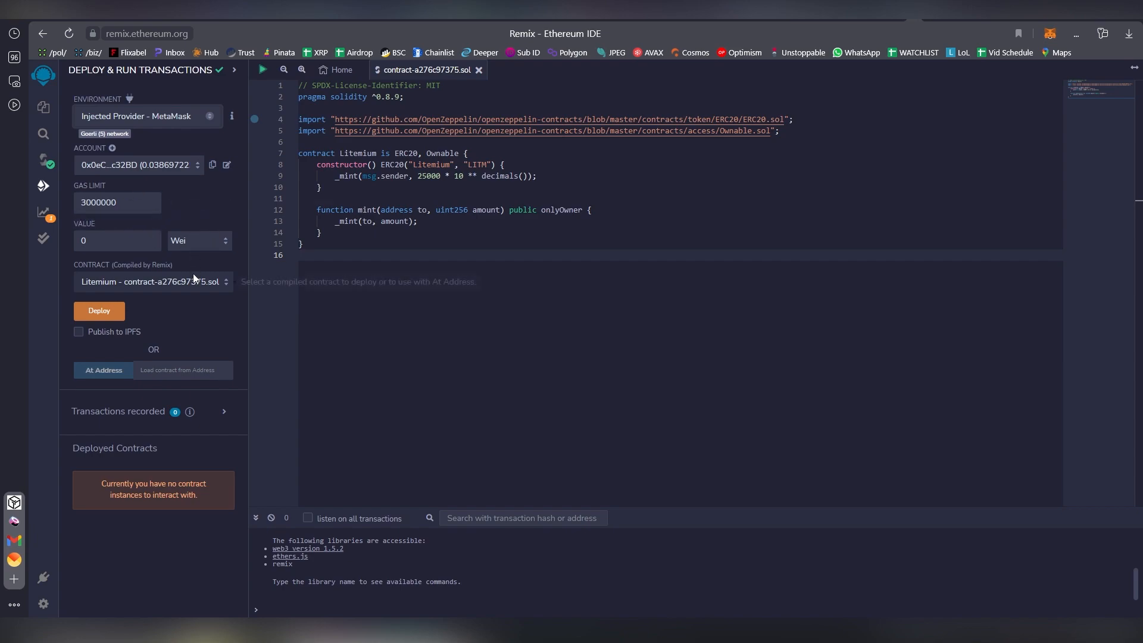
pyautogui.click(149, 282)
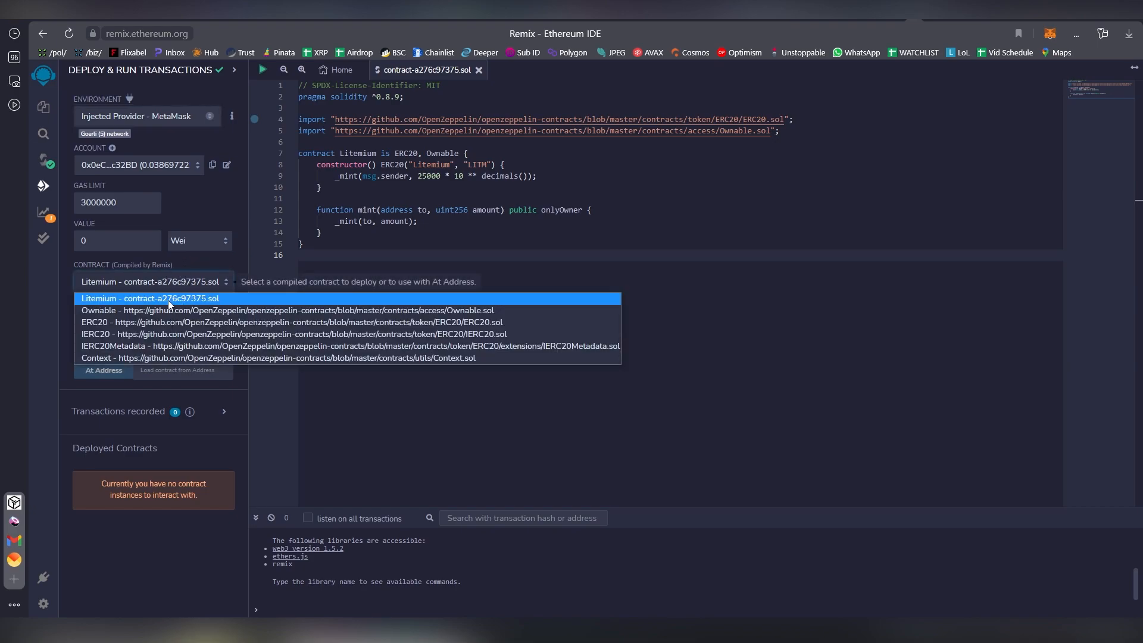
pyautogui.moveTo(193, 299)
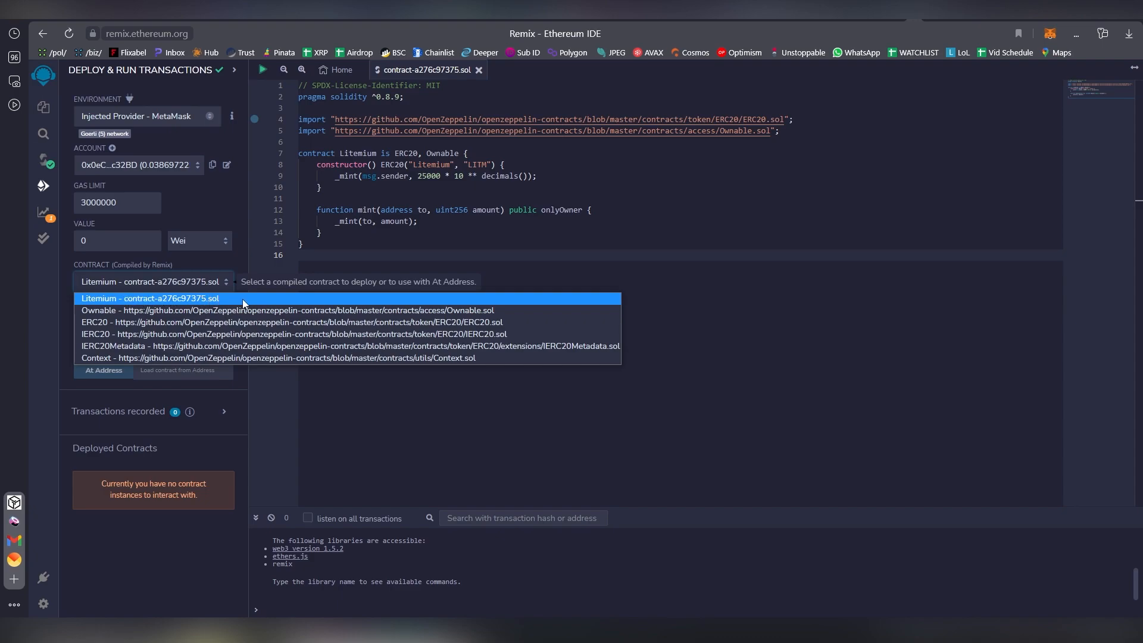
pyautogui.moveTo(219, 324)
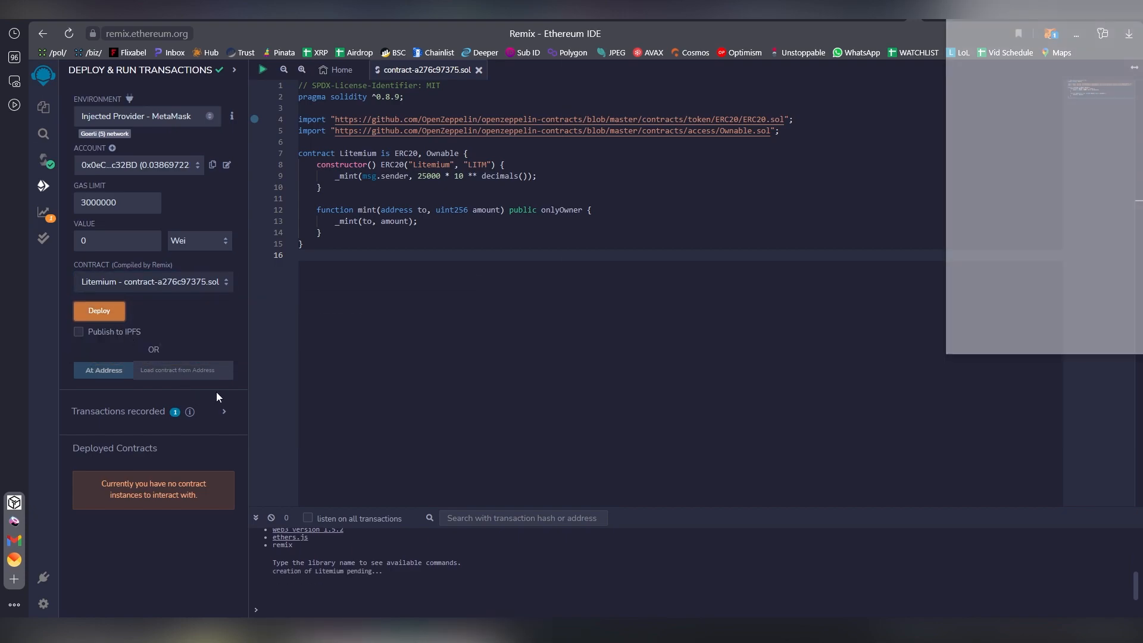
# - Review the ~0.004 GoerliETH gas fee and confirm Litemium's deployment in MetaMask
pyautogui.click(99, 310)
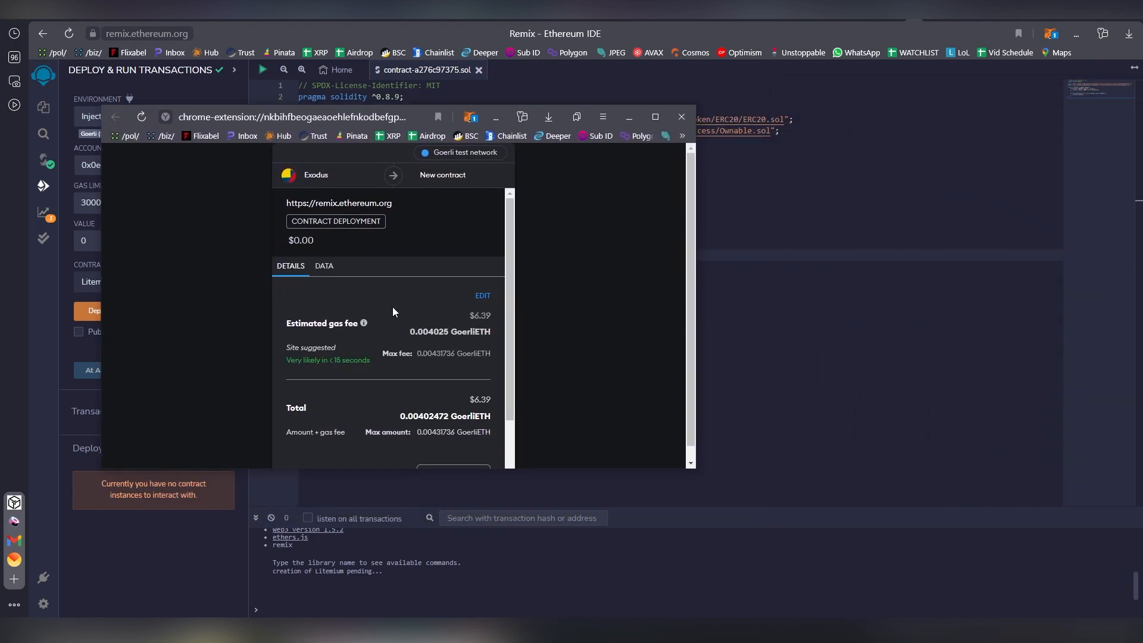
pyautogui.scroll(3)
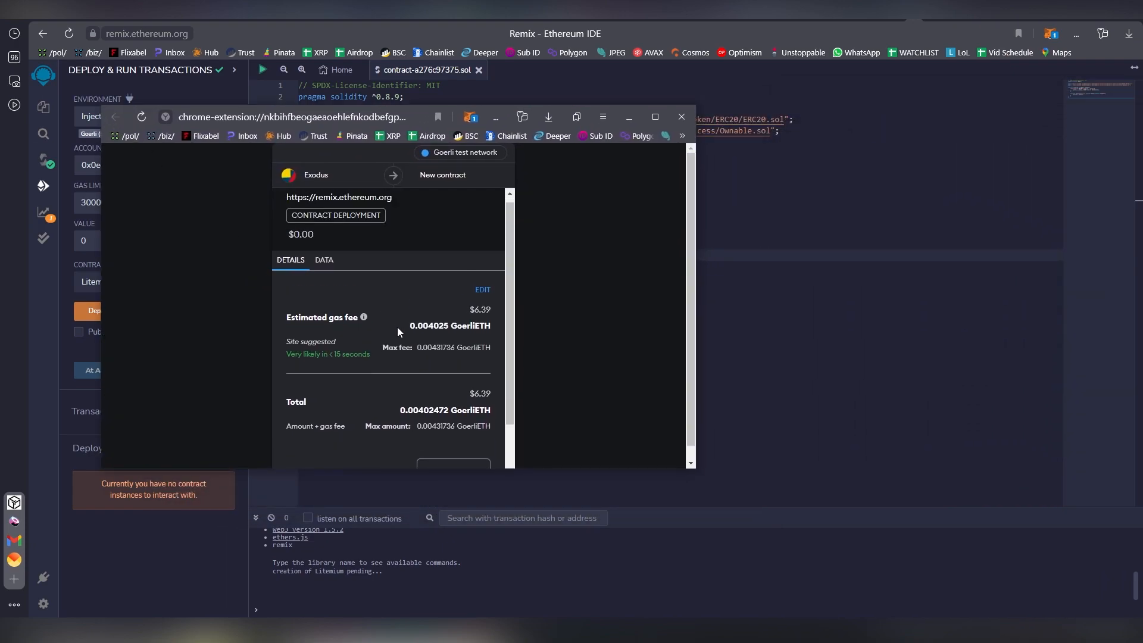
pyautogui.scroll(-3)
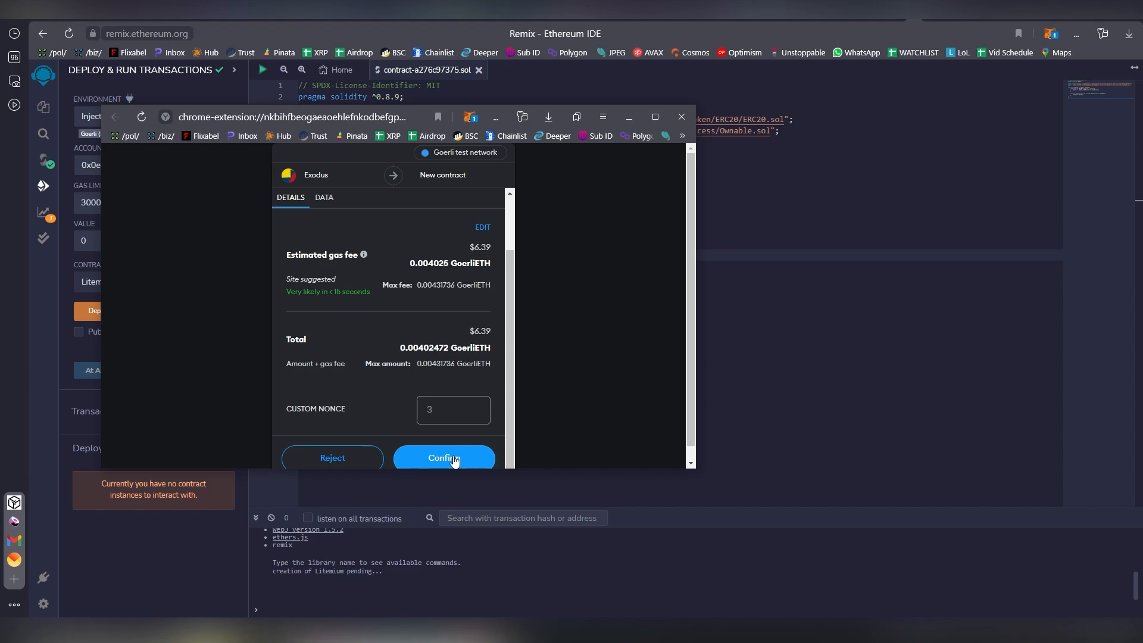
pyautogui.click(444, 458)
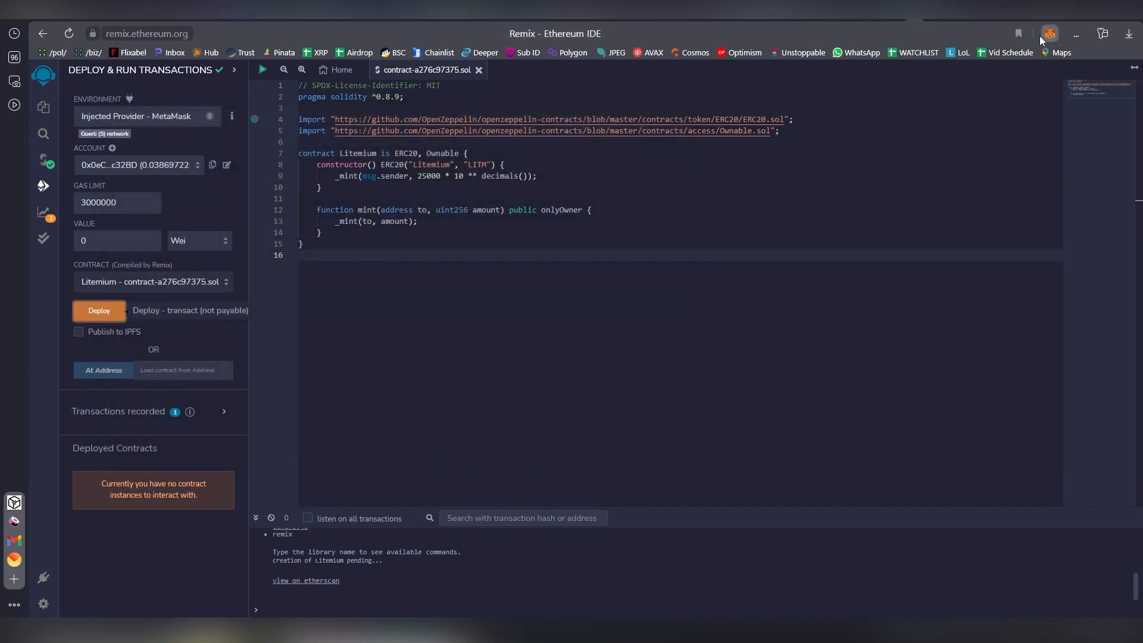
# - Switch MetaMask to Ethereum Mainnet and deploy Litemium a second time
pyautogui.click(1048, 34)
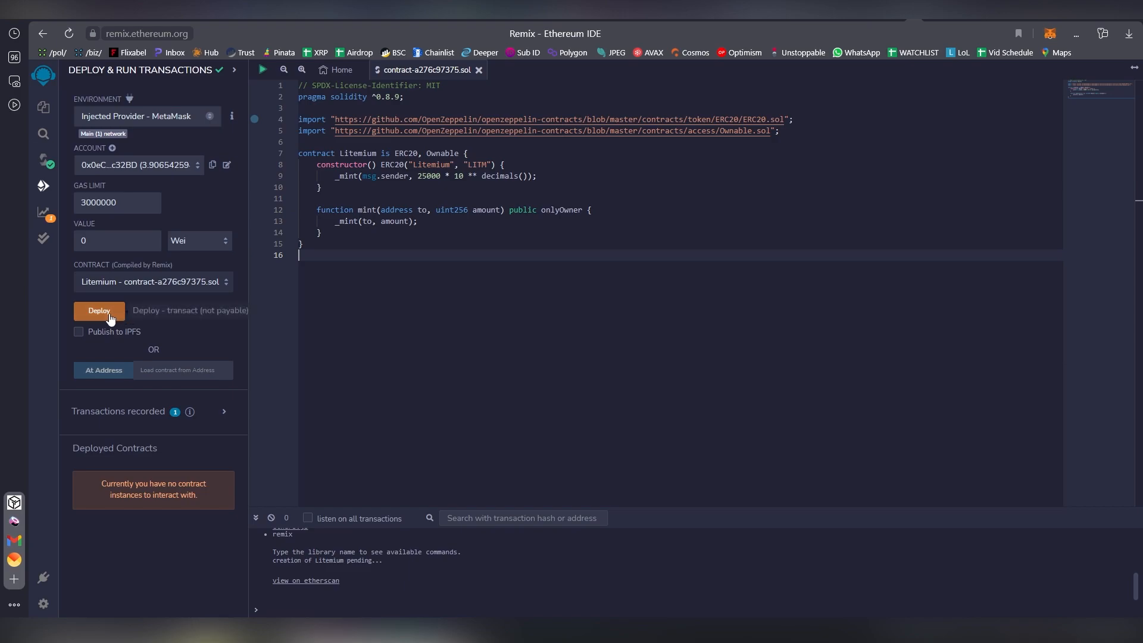
pyautogui.click(98, 311)
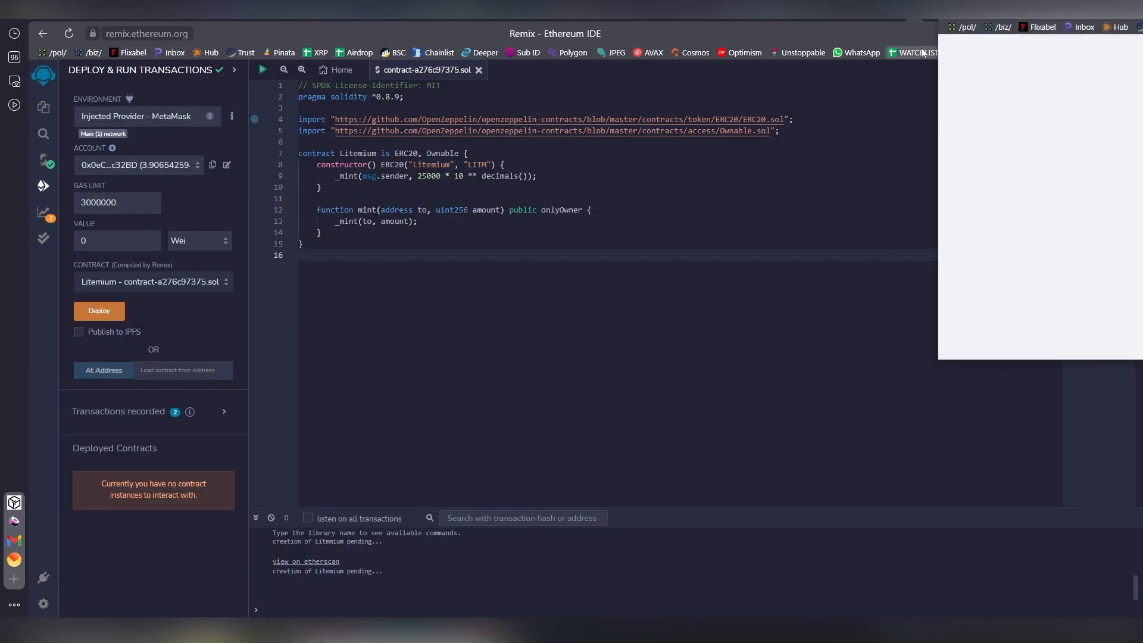
# - Review the roughly $0.36 mainnet gas quote for Litemium and reject the deployment
pyautogui.click(98, 311)
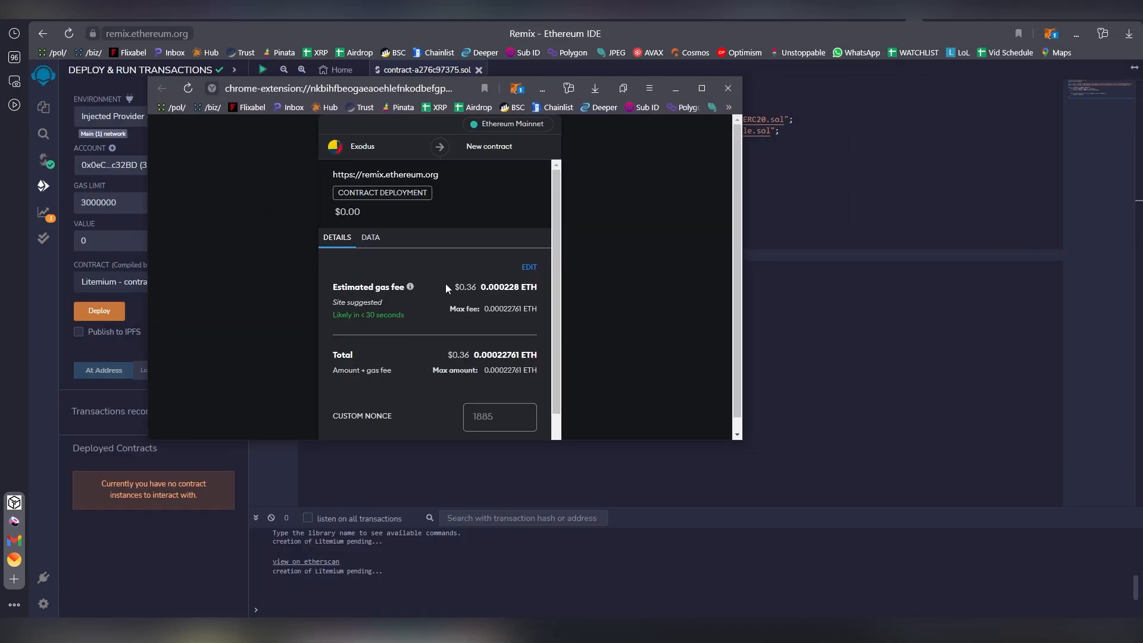
pyautogui.scroll(-3)
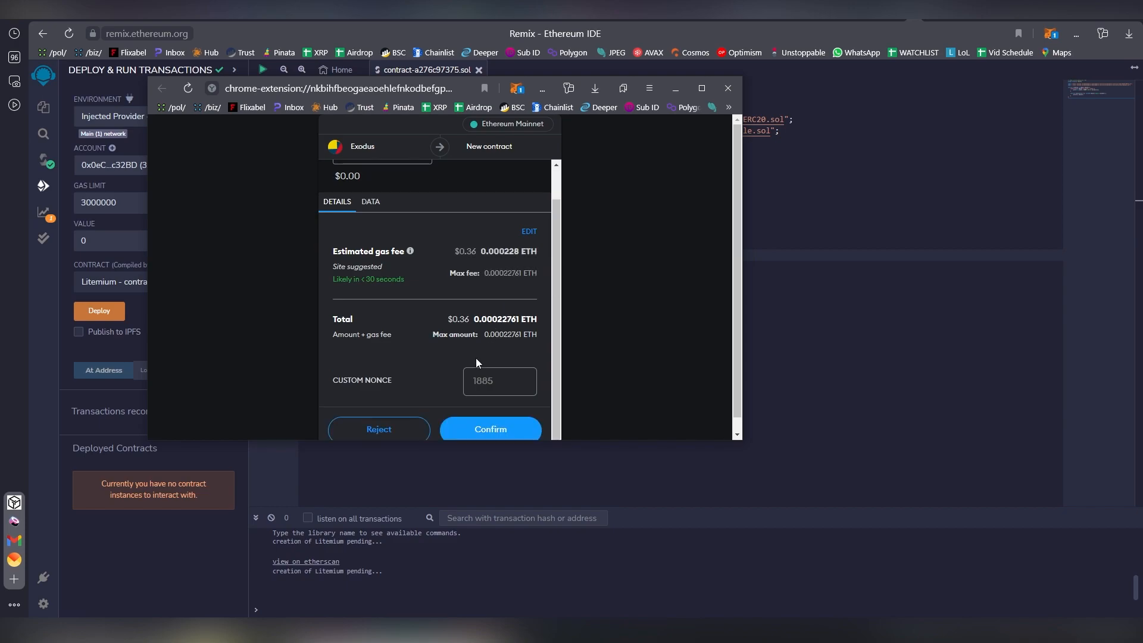
pyautogui.moveTo(410, 431)
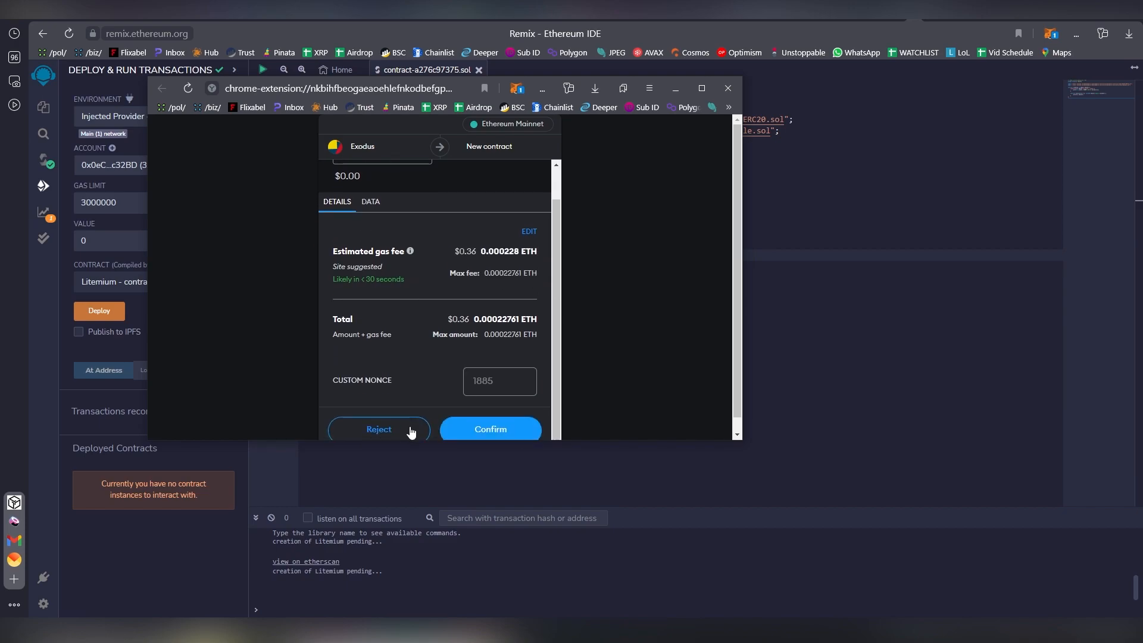
pyautogui.click(378, 428)
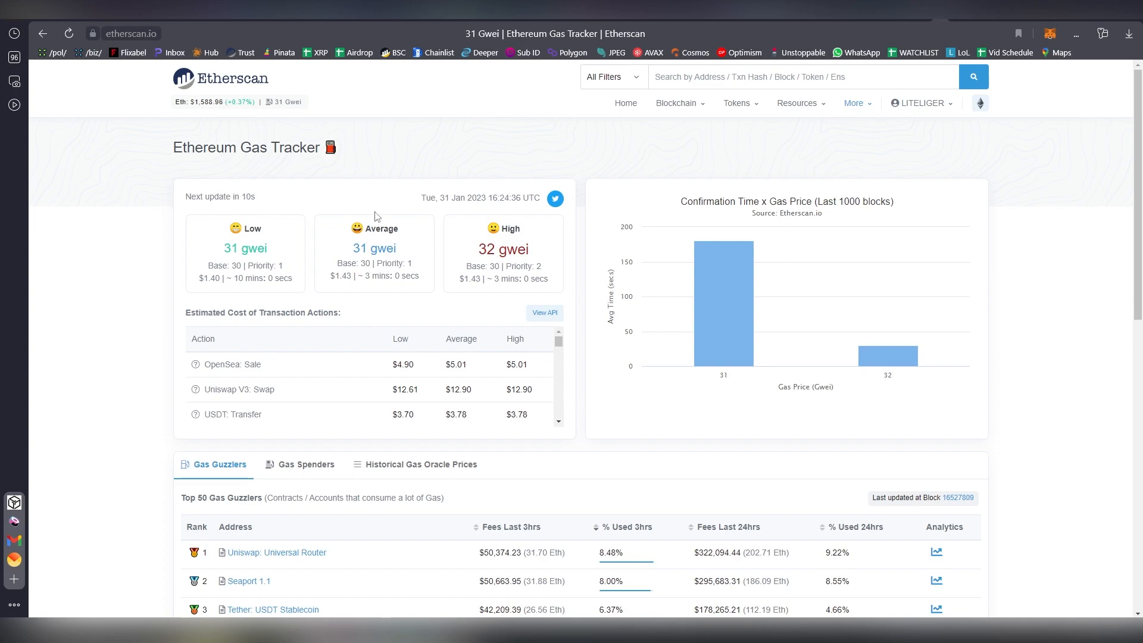
pyautogui.moveTo(464, 198)
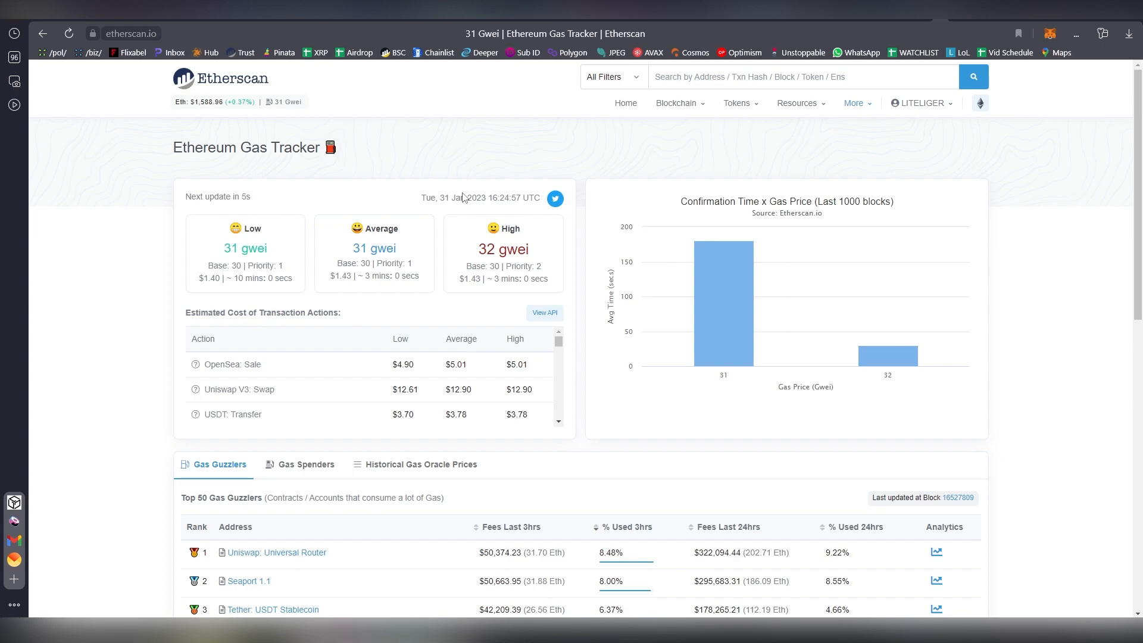
pyautogui.moveTo(463, 199)
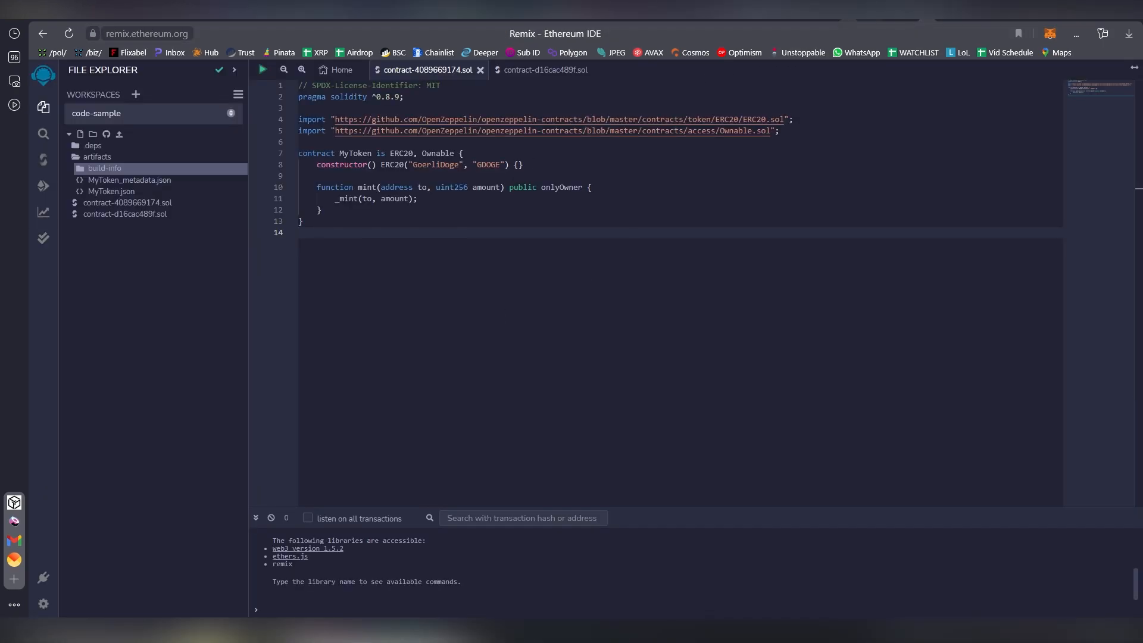
# - Return to Deploy & Run, showing the denied mainnet attempt, and list MetaMask's networks
pyautogui.click(42, 186)
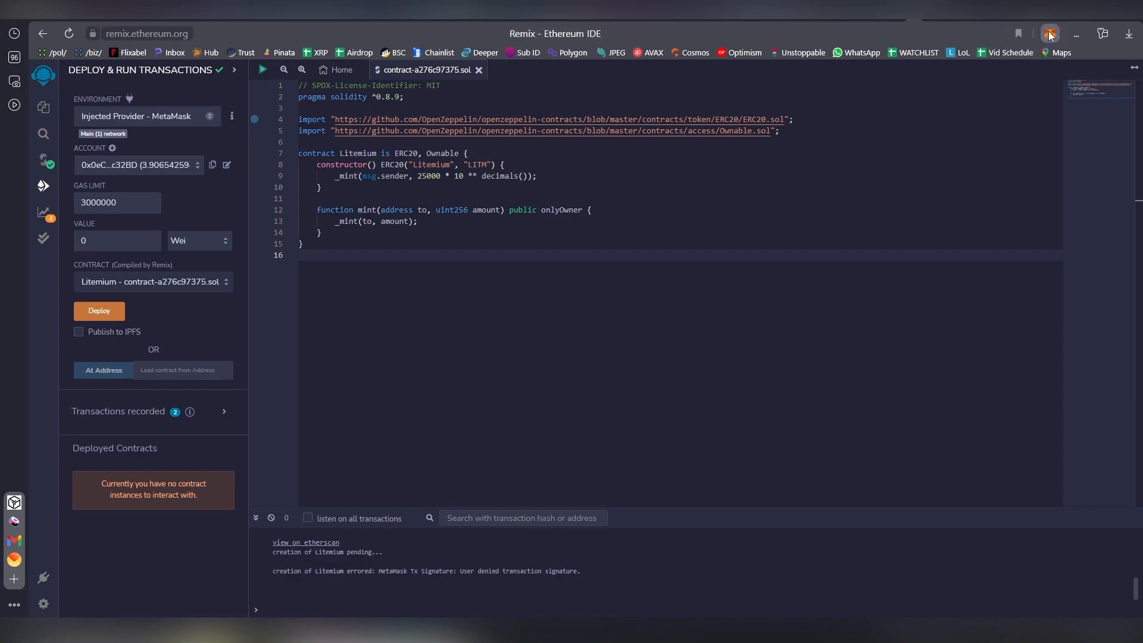
pyautogui.click(1049, 33)
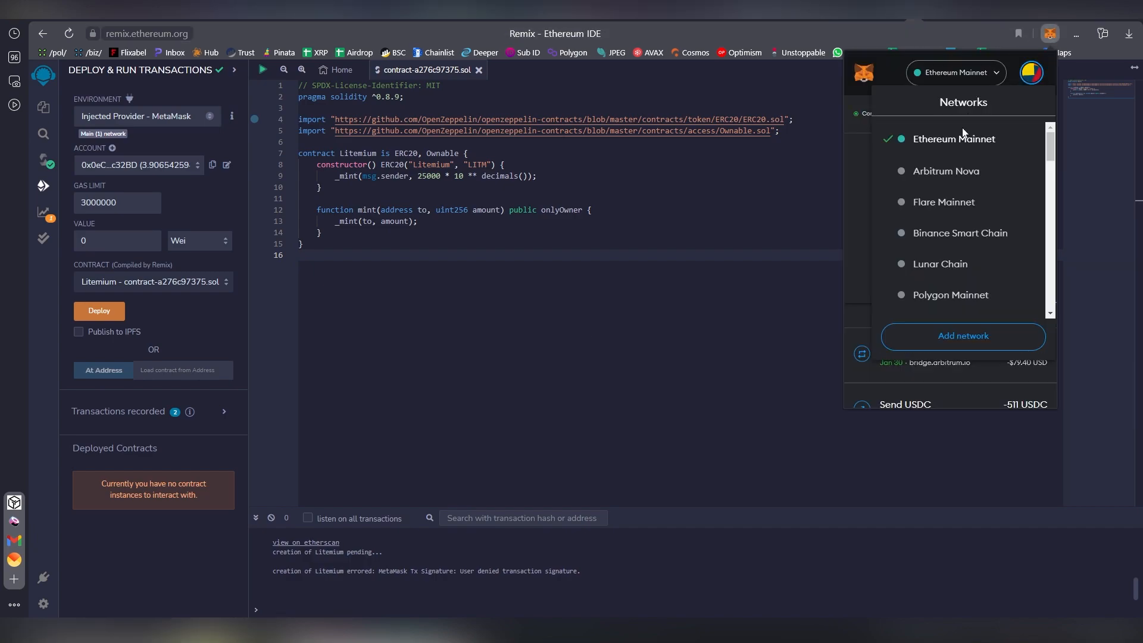
pyautogui.scroll(-3)
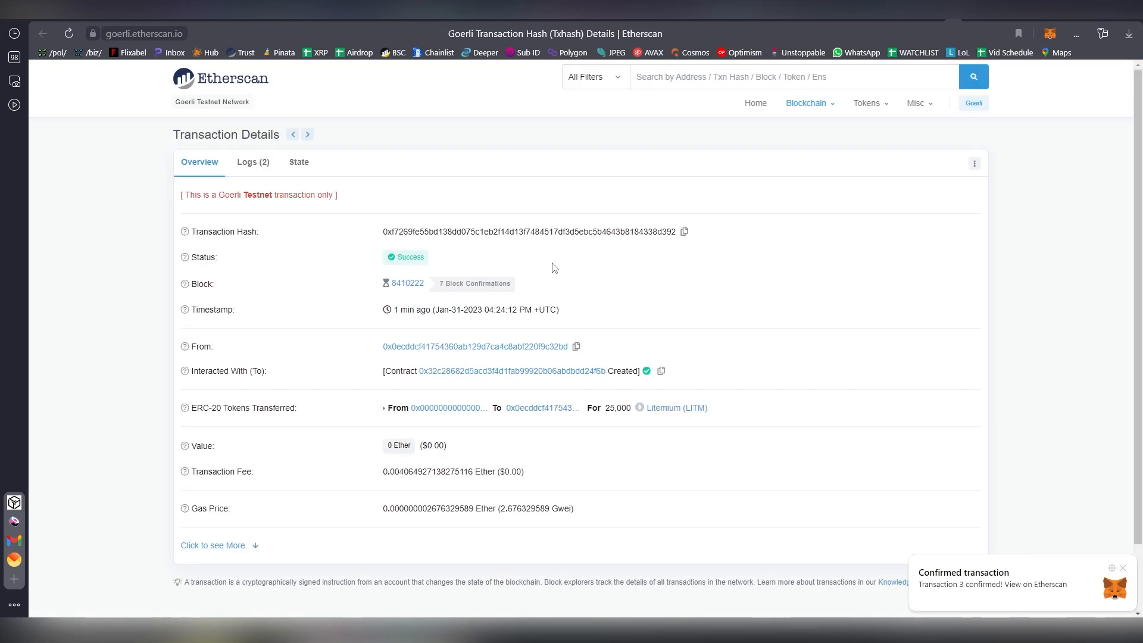
pyautogui.moveTo(718, 190)
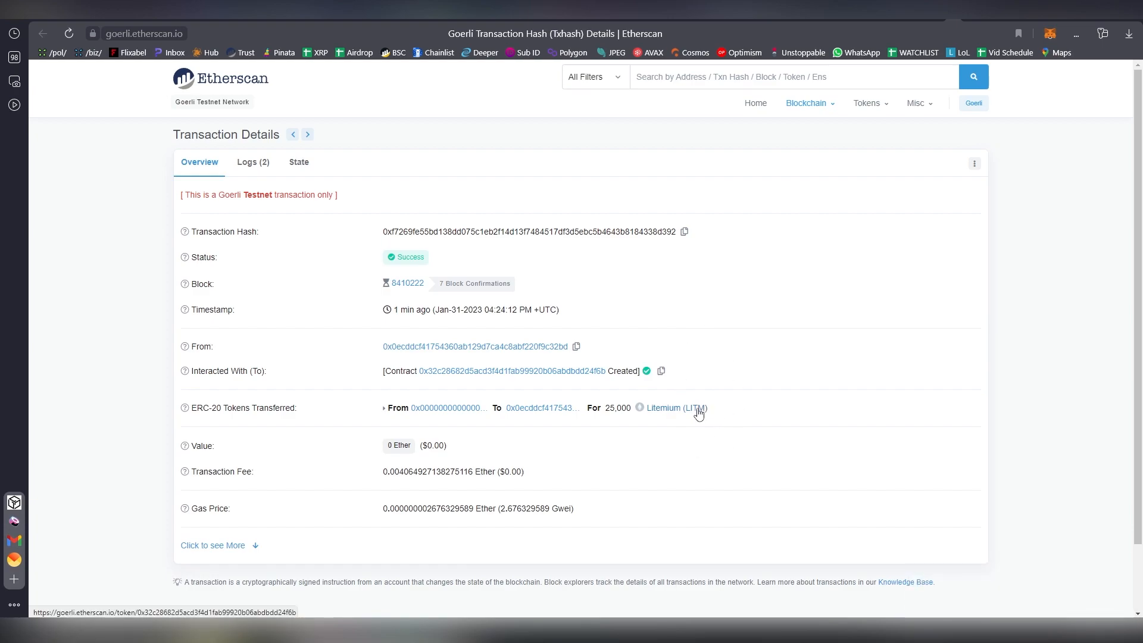
pyautogui.moveTo(673, 418)
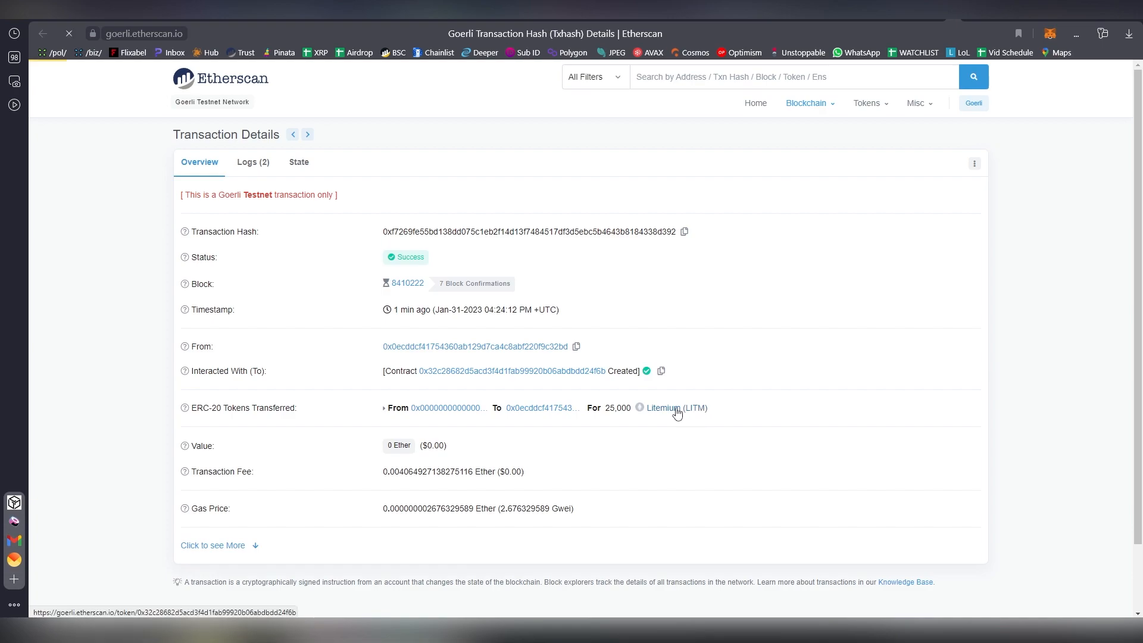
# - Open the Litemium (LITM) token page, showing 25,000 LITM, then the contract's address page
pyautogui.click(663, 407)
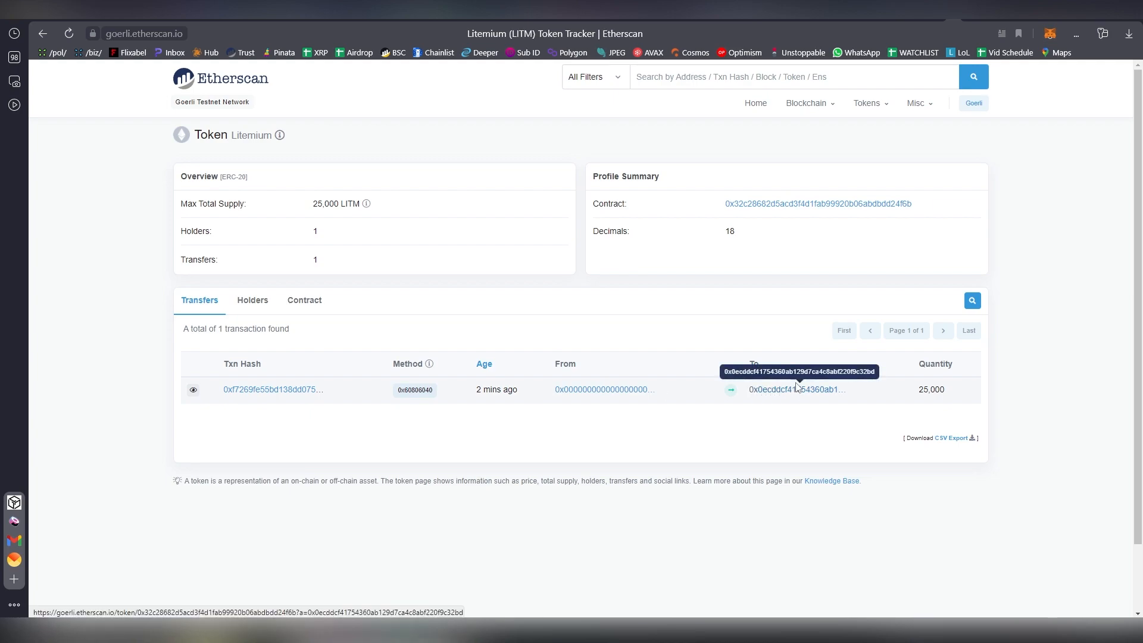
pyautogui.moveTo(763, 364)
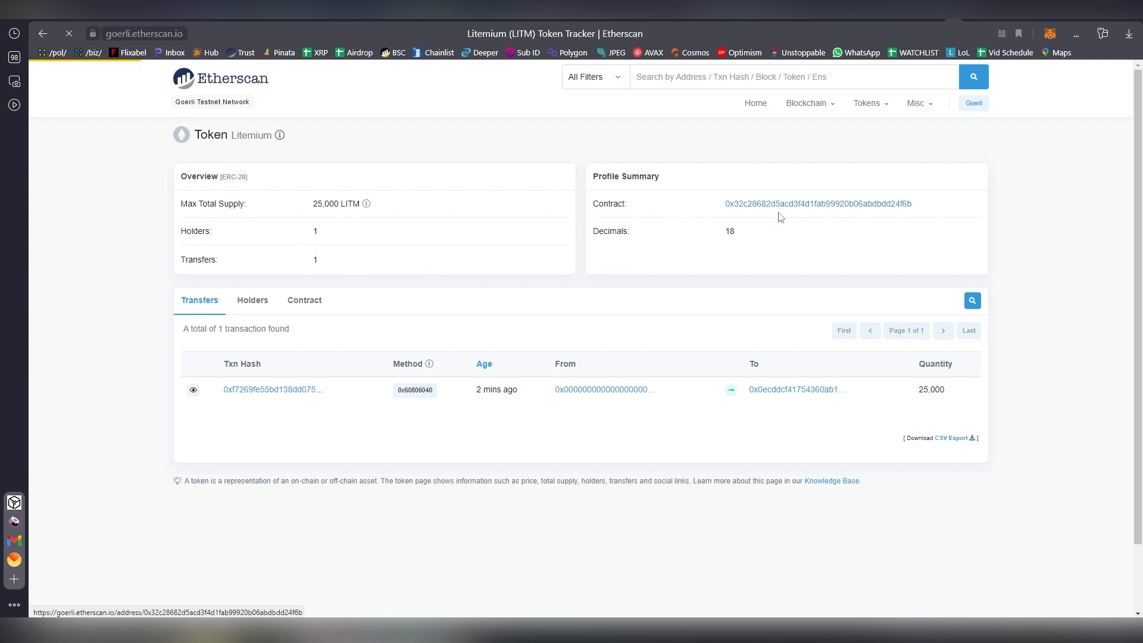
pyautogui.click(817, 203)
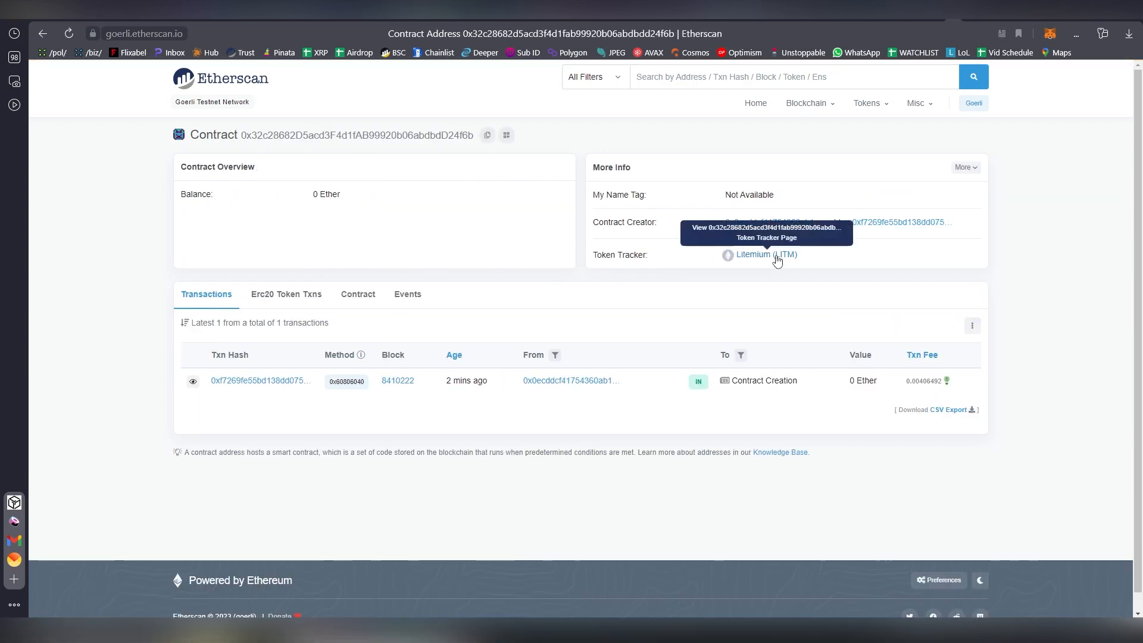
pyautogui.click(487, 135)
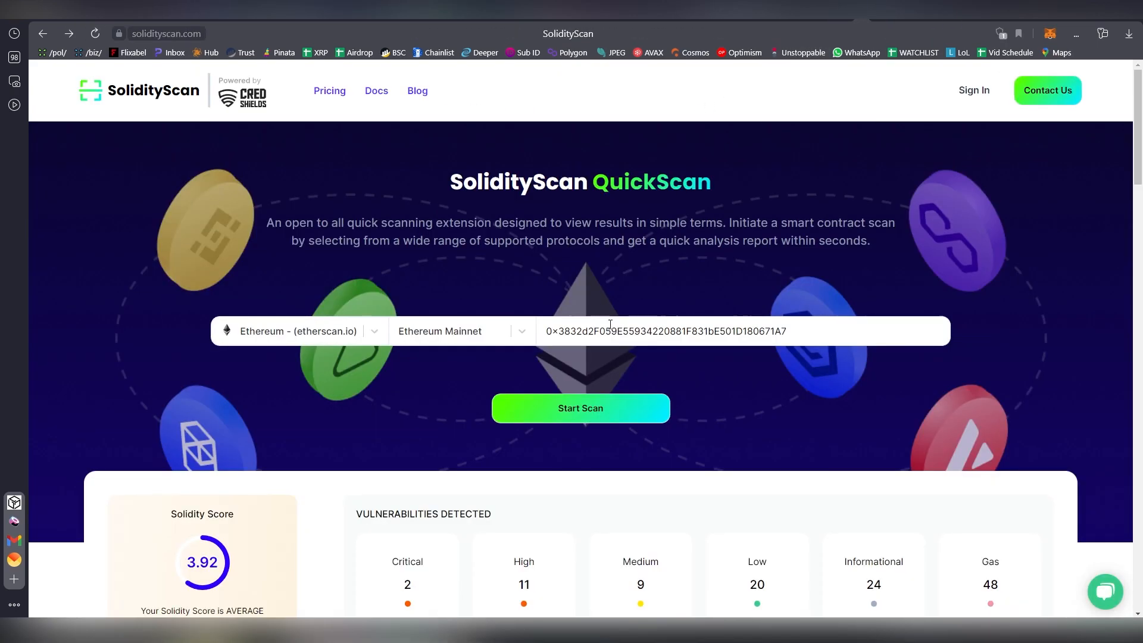
# - Paste the Litemium contract address and start a QuickScan on Goerli Testnet
pyautogui.rightClick(670, 331)
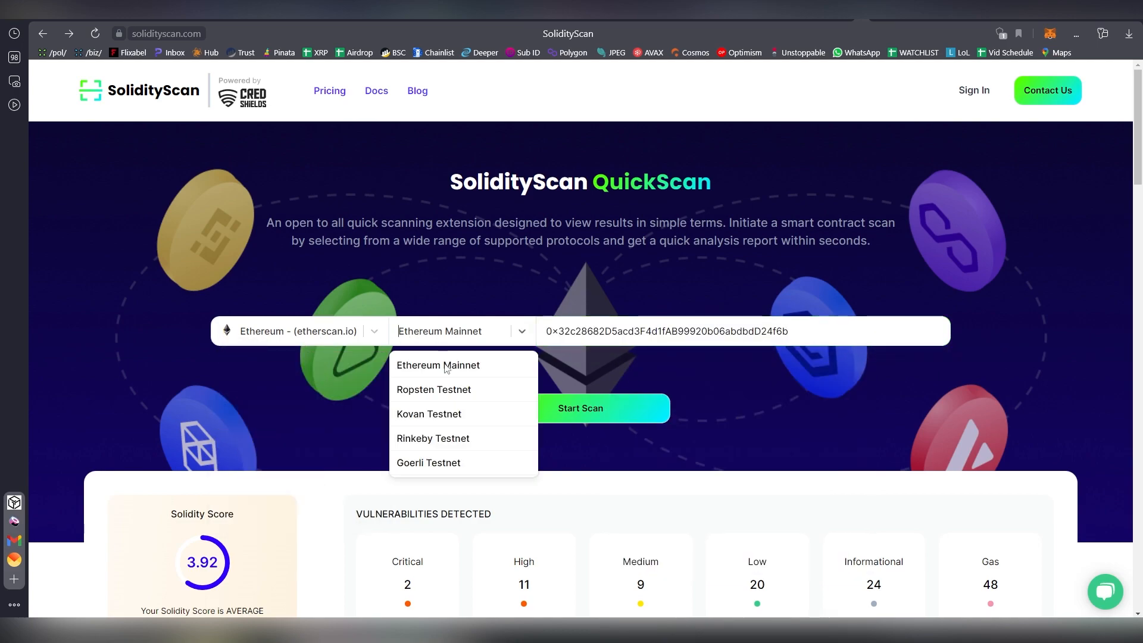
pyautogui.click(428, 462)
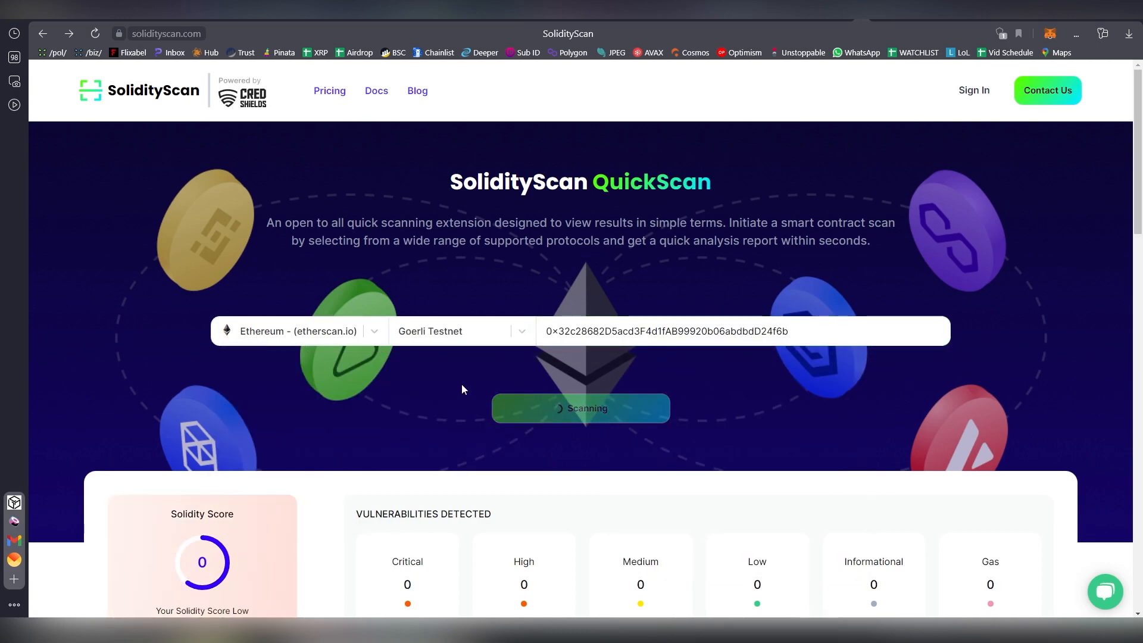